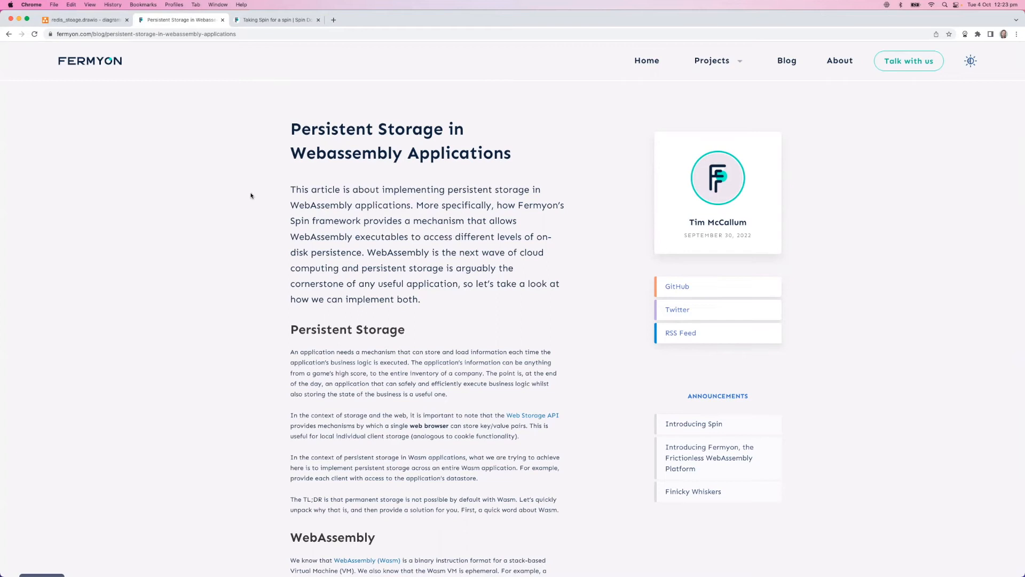
# Scroll the Fermyon blog article down through its WebAssembly and Spin sections.
pyautogui.scroll(-3)
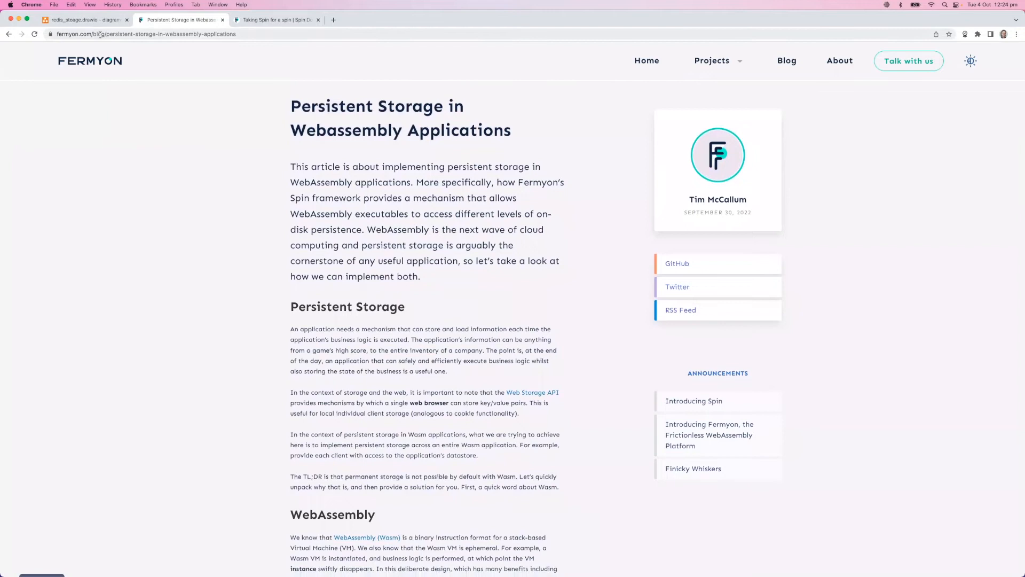
pyautogui.scroll(-3)
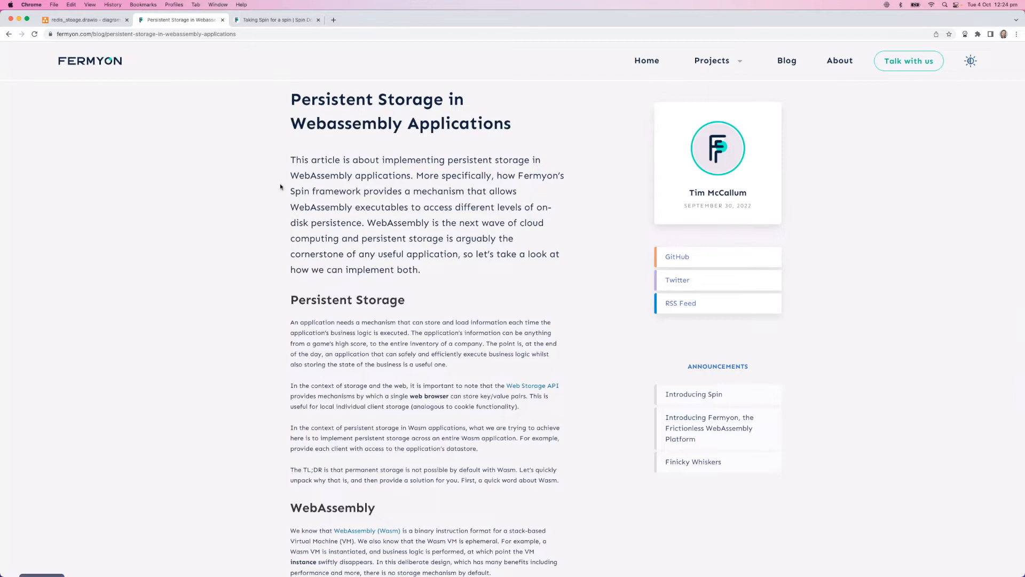
pyautogui.scroll(-3)
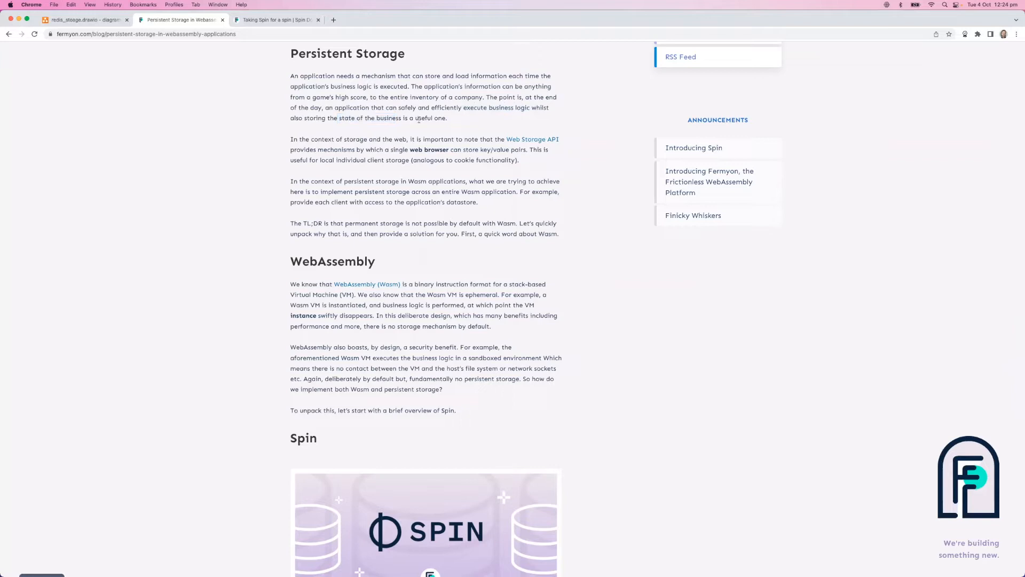
pyautogui.scroll(-3)
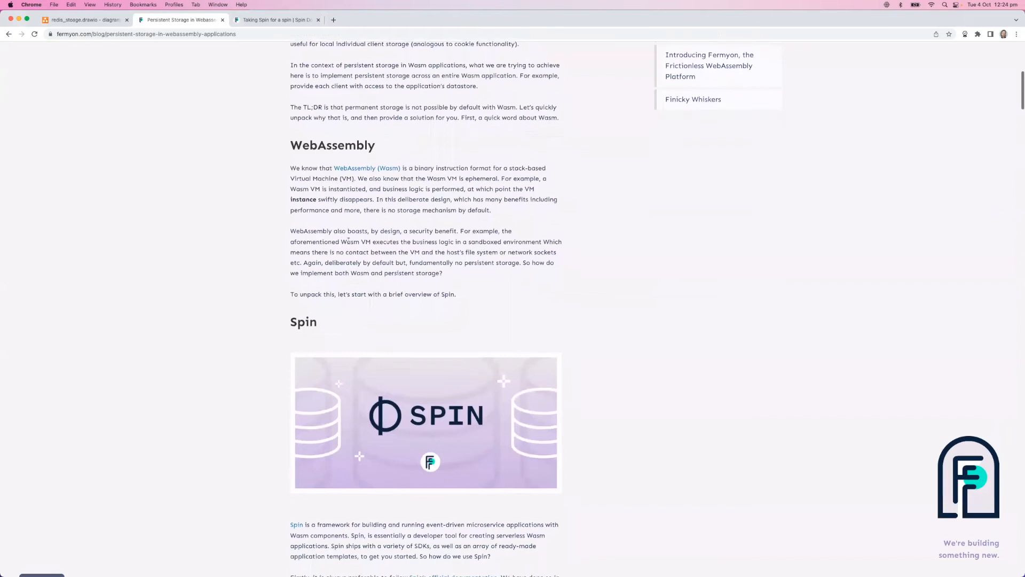
pyautogui.scroll(-3)
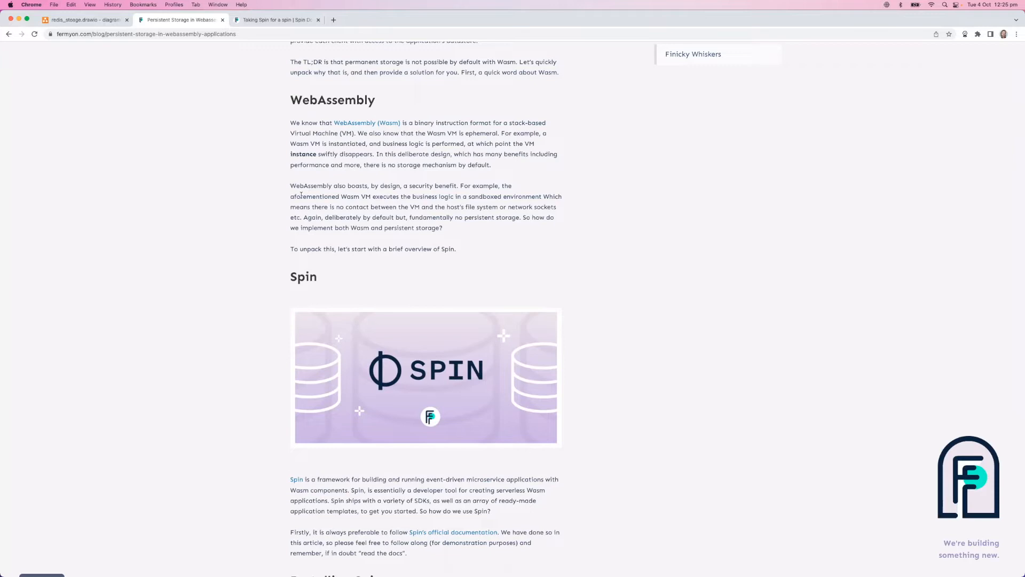
pyautogui.scroll(-3)
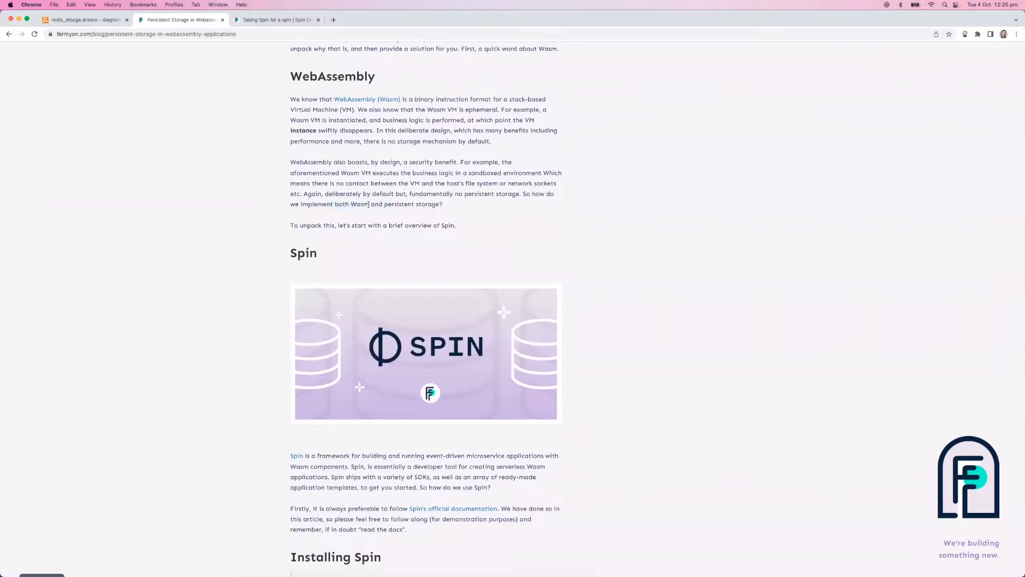
pyautogui.scroll(-3)
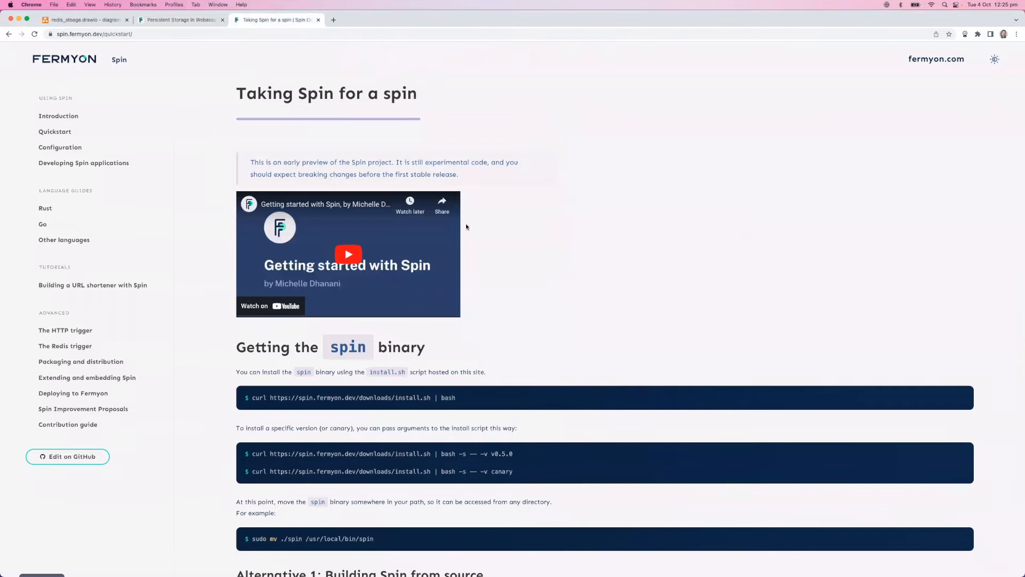
pyautogui.scroll(-3)
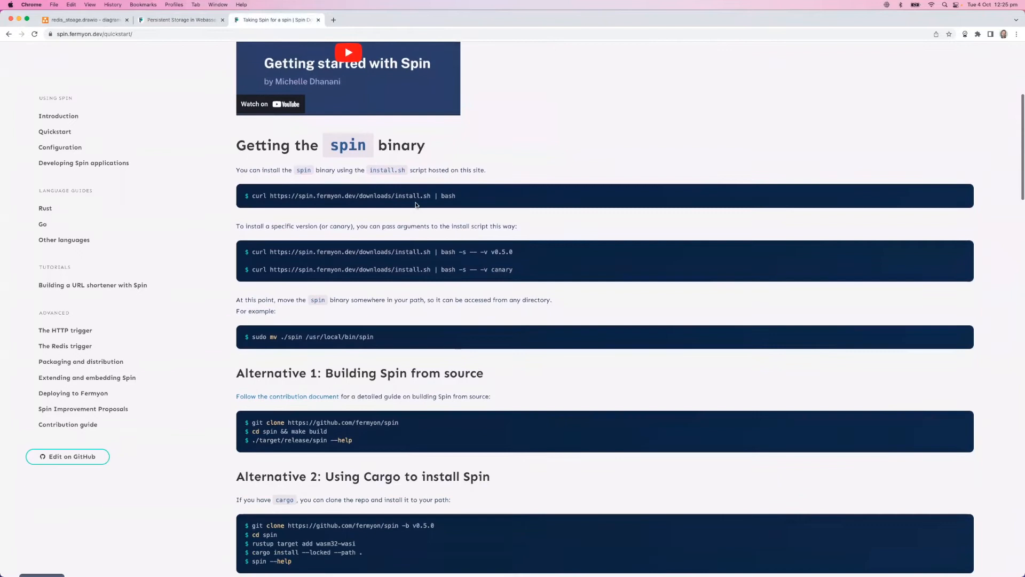
pyautogui.scroll(-3)
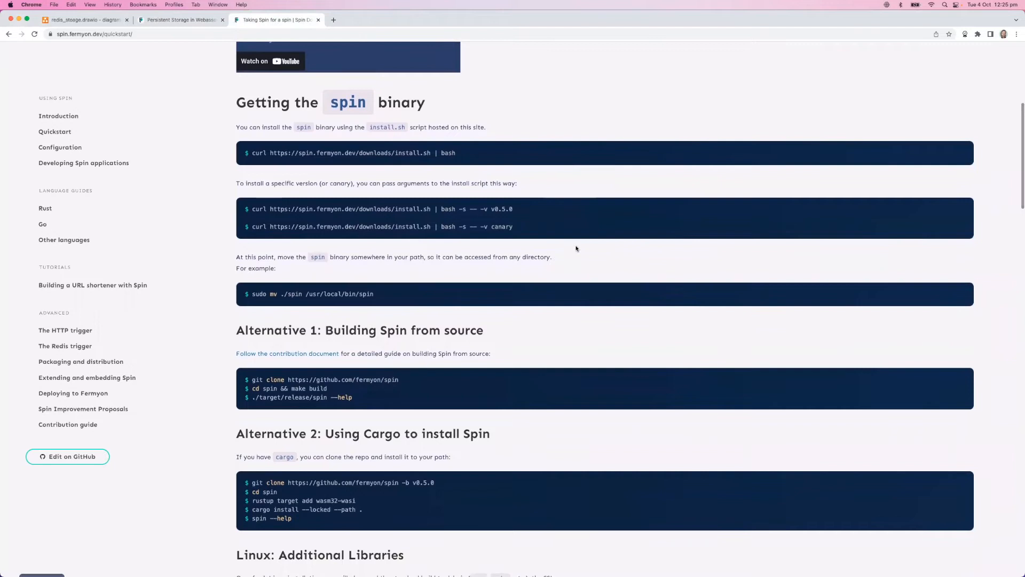
pyautogui.scroll(-3)
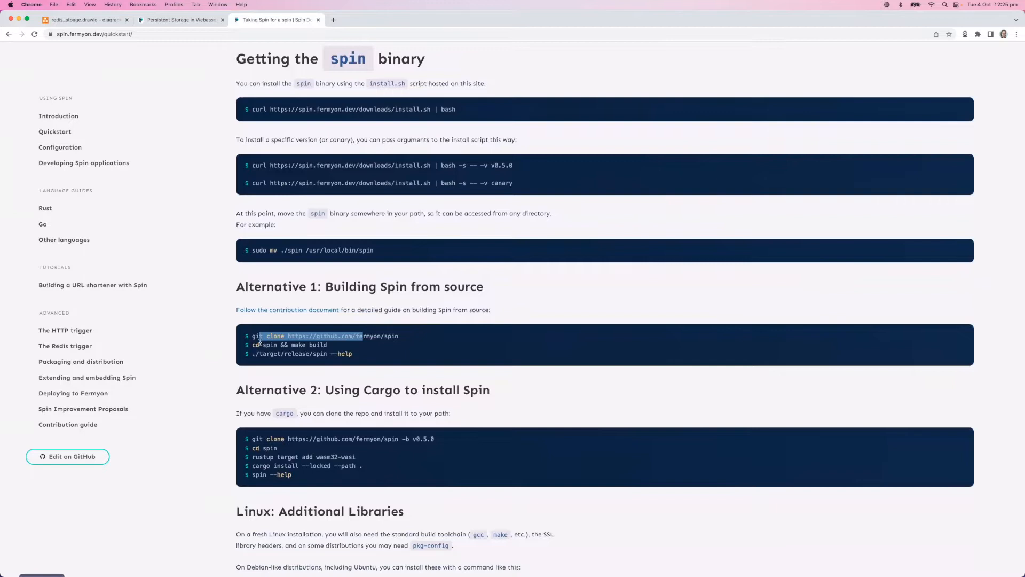
pyautogui.scroll(-3)
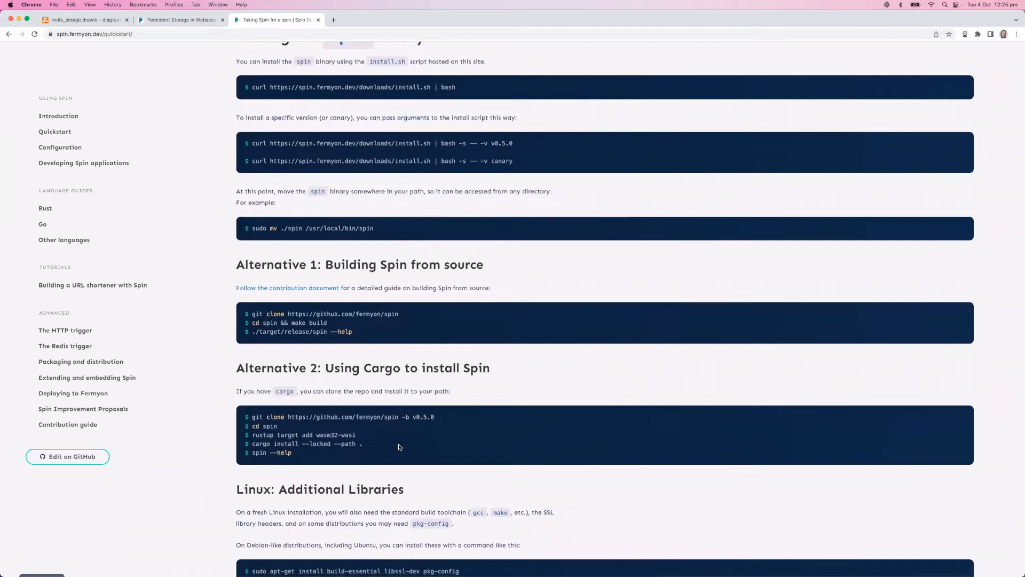
pyautogui.moveTo(416, 434)
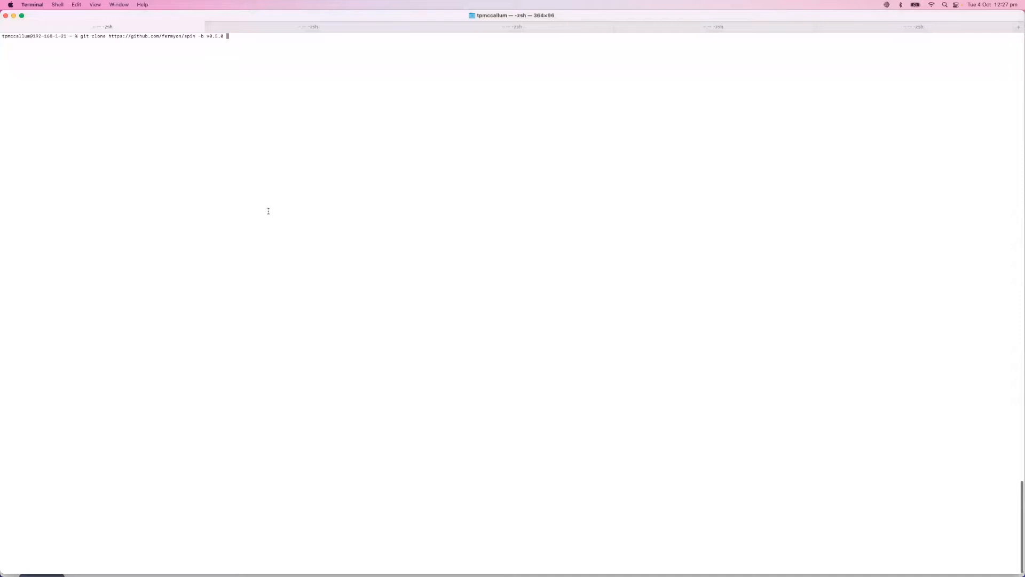
pyautogui.press('Return')
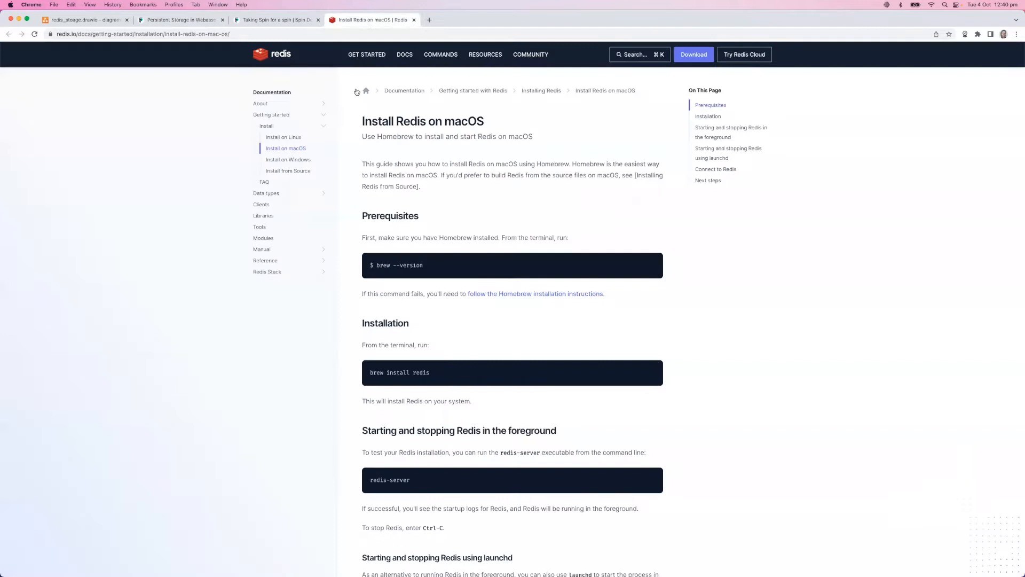
# Skim the Redis macOS install page, then return to the blog's Installing Redis section.
pyautogui.scroll(-3)
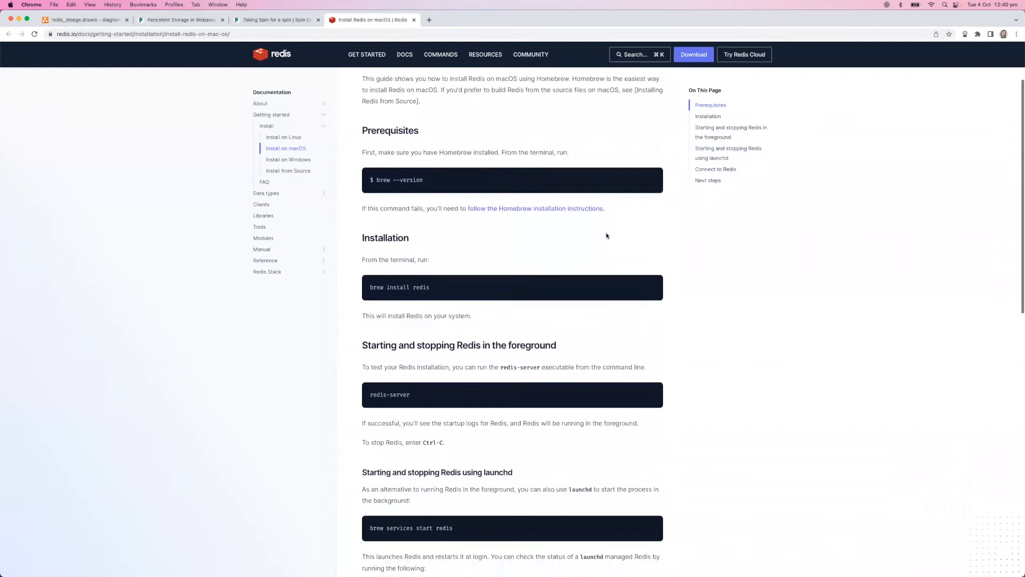
pyautogui.click(181, 19)
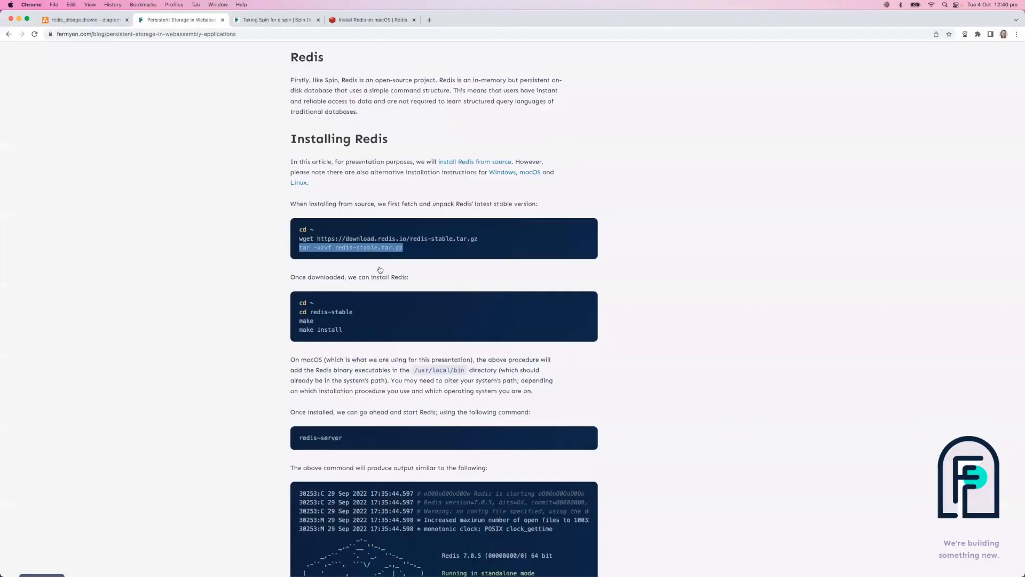
# Bring the blog's redis-server start command and sample startup output into view.
pyautogui.click(405, 300)
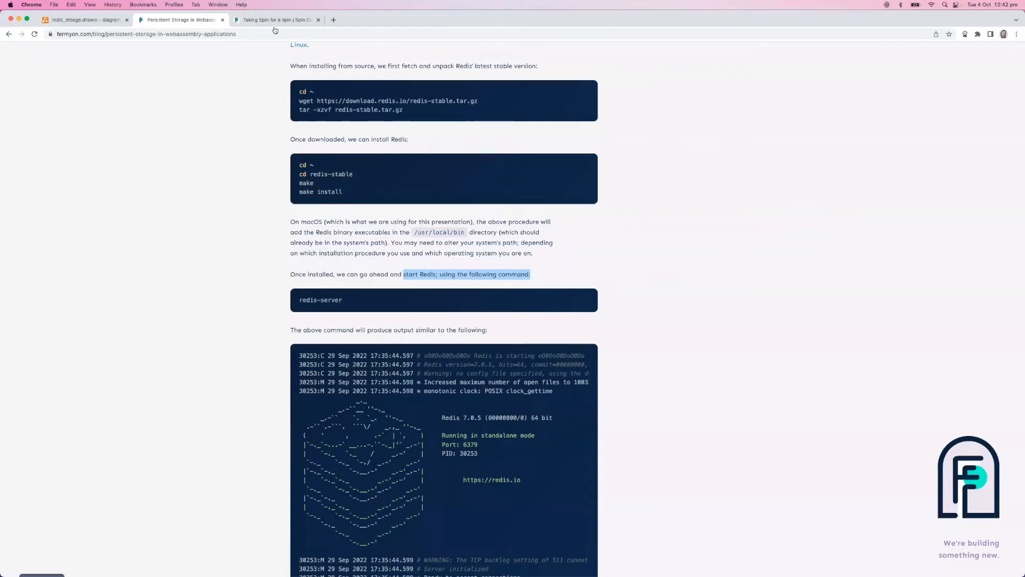
pyautogui.scroll(-3)
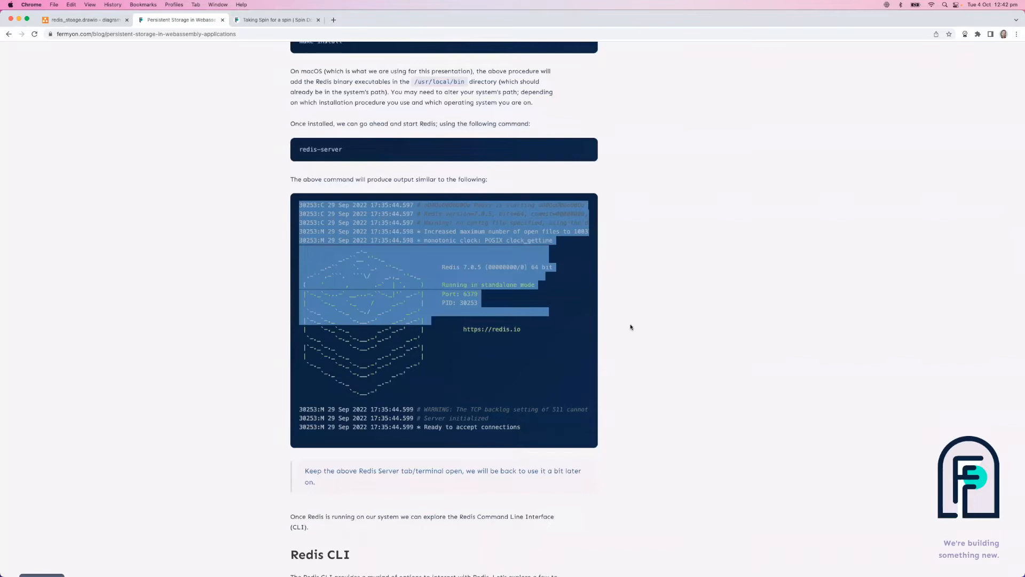
pyautogui.scroll(-3)
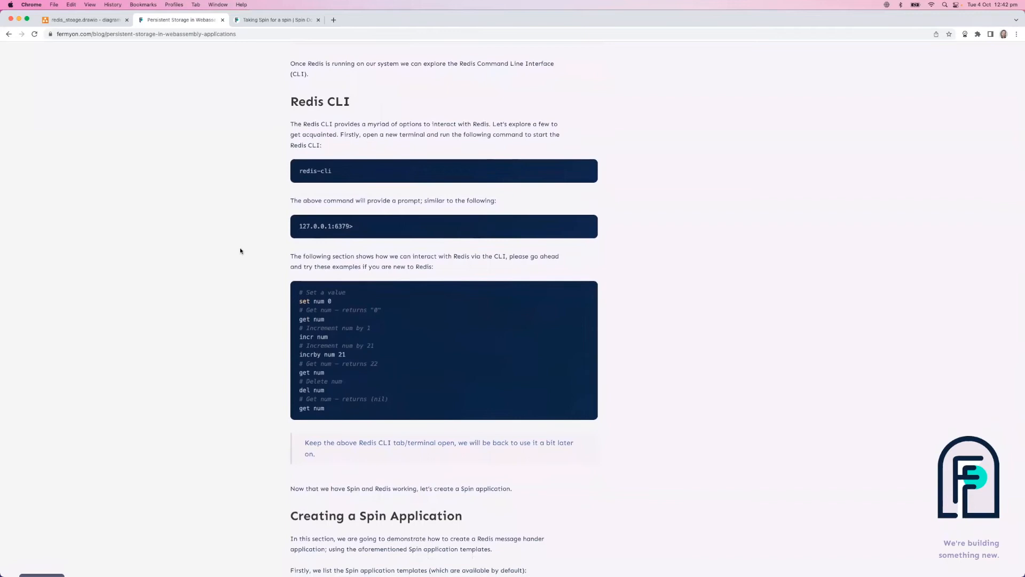
pyautogui.moveTo(374, 332)
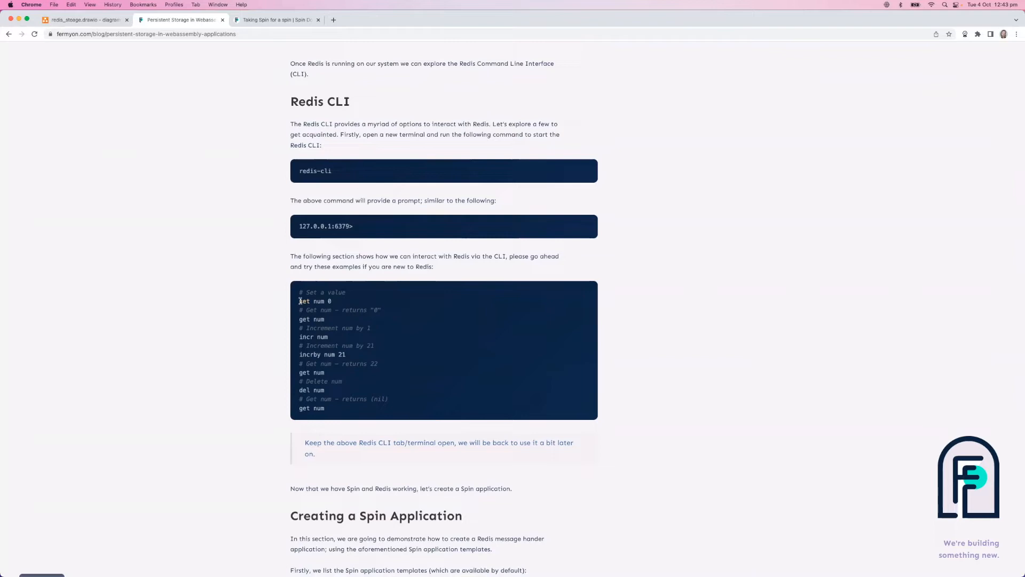
pyautogui.doubleClick(313, 337)
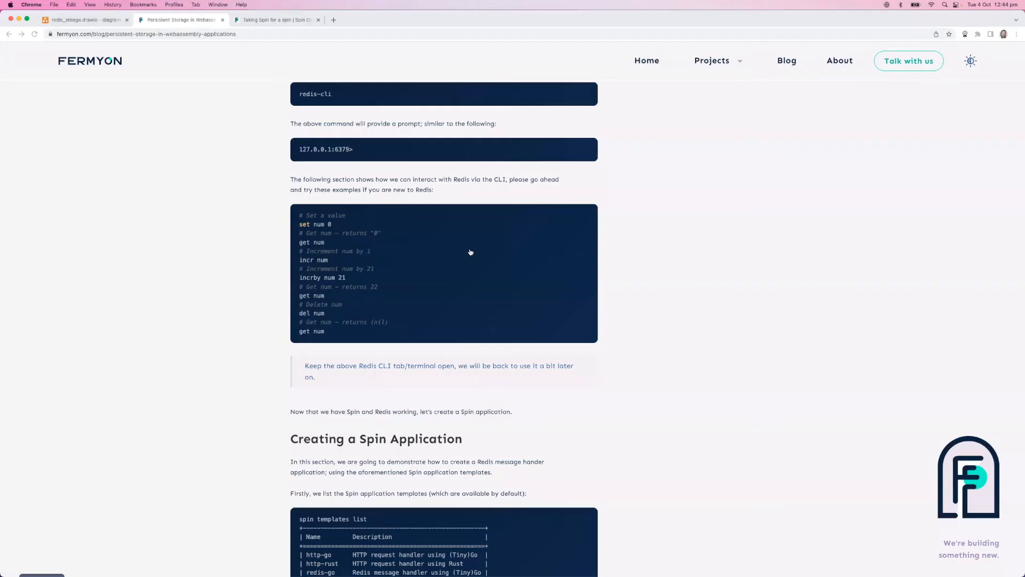
# Scroll the blog to the vi src/lib.rs, cargo build and spin up commands, selecting a command line.
pyautogui.scroll(-3)
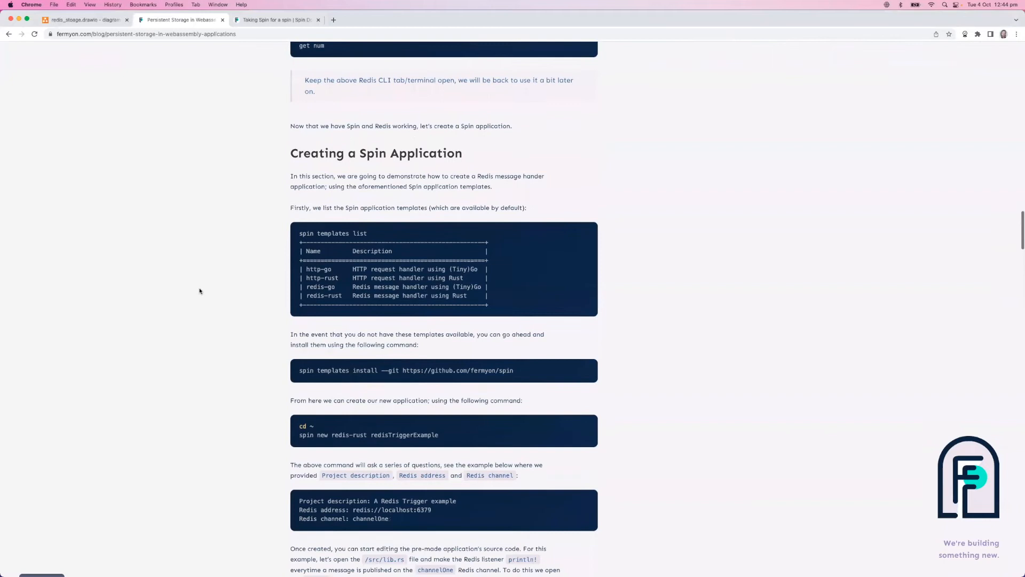
pyautogui.scroll(-3)
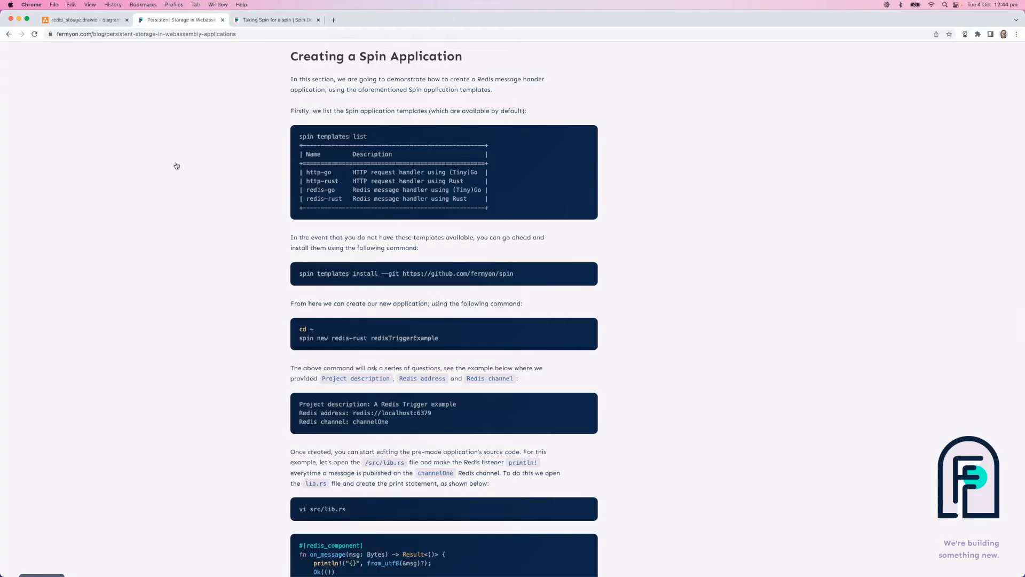
pyautogui.scroll(-3)
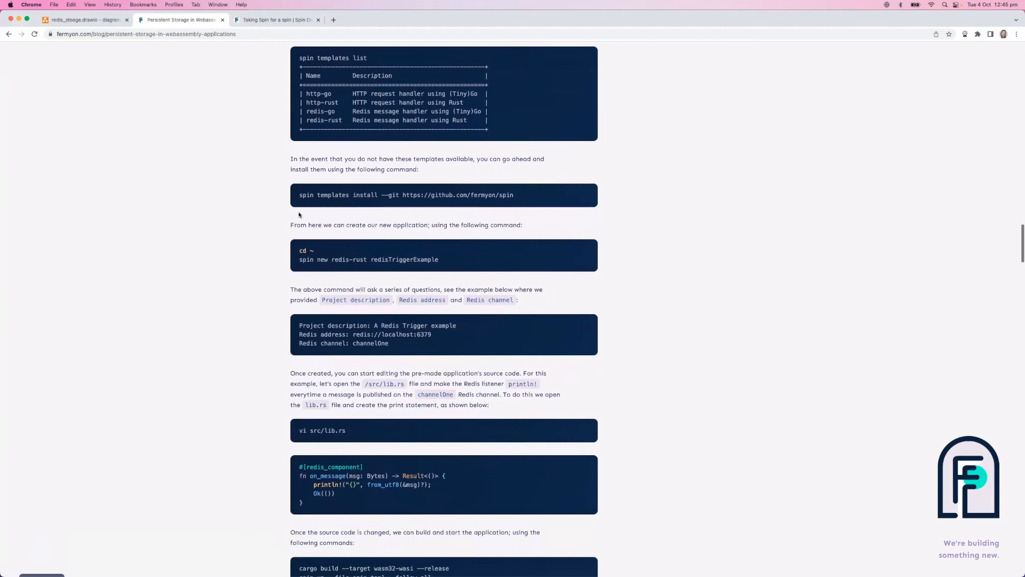
pyautogui.tripleClick(406, 194)
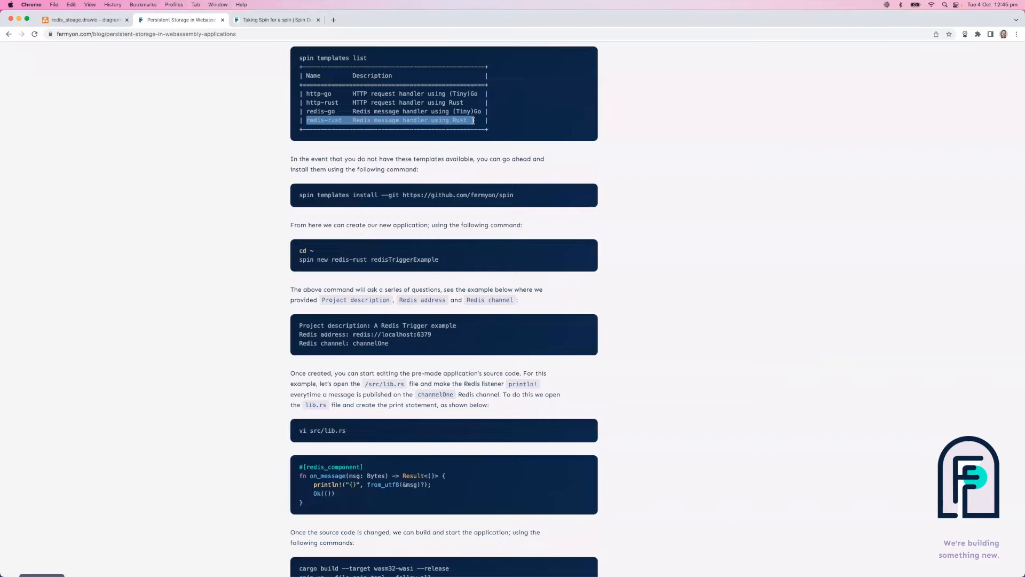
pyautogui.scroll(-3)
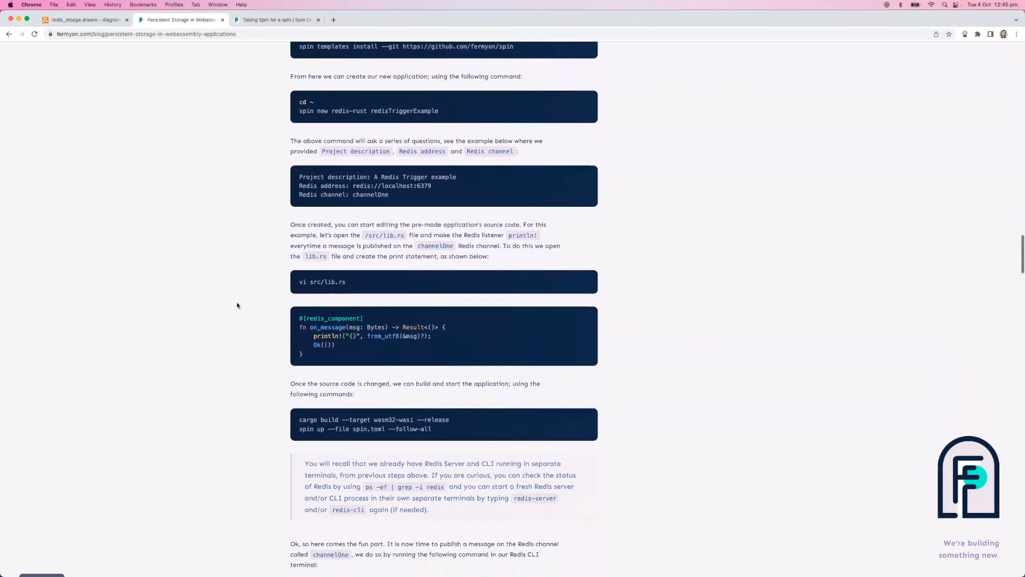
pyautogui.scroll(-3)
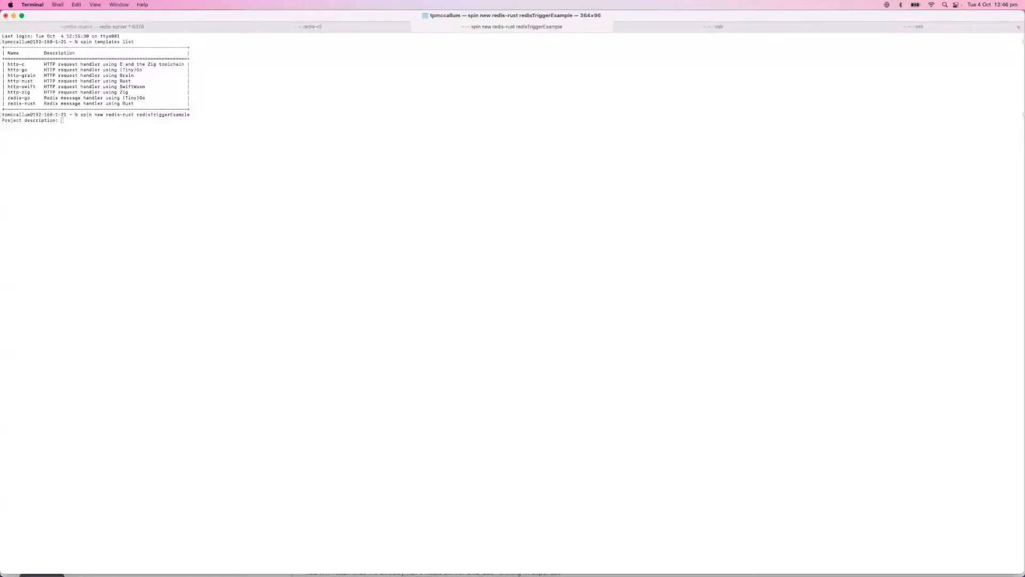
# Give the redisTriggerExample app the description 'A Redis' and channel channelOne.
pyautogui.write('A Redis Rust example')
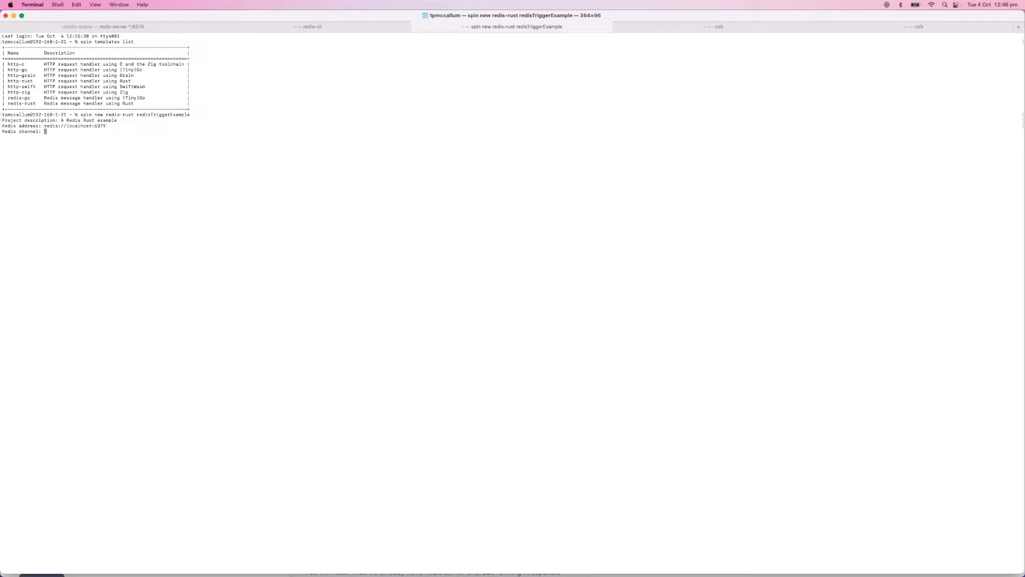
pyautogui.write('channelOne')
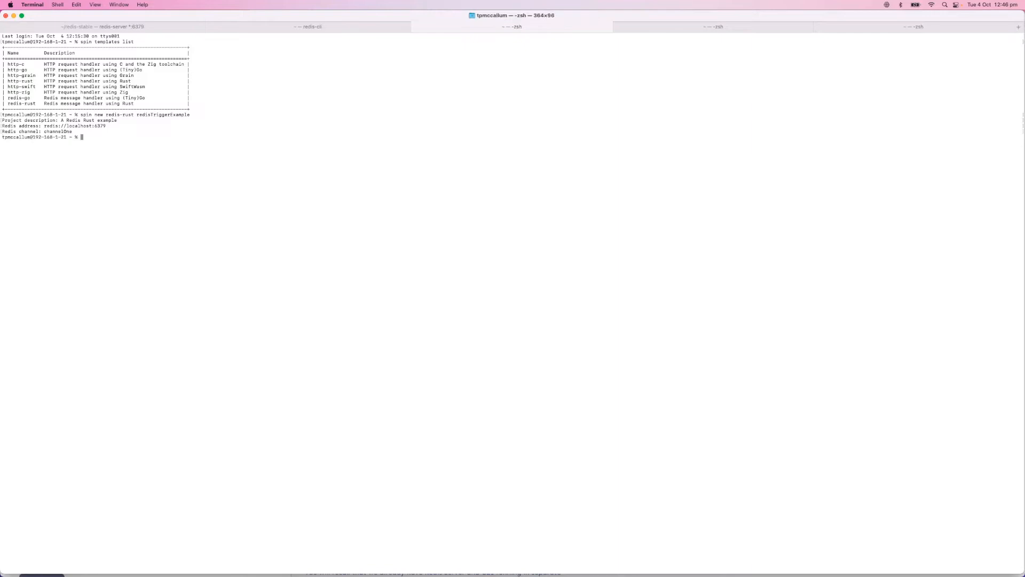
pyautogui.doubleClick(85, 126)
pyautogui.write('cd redisTriggerExample')
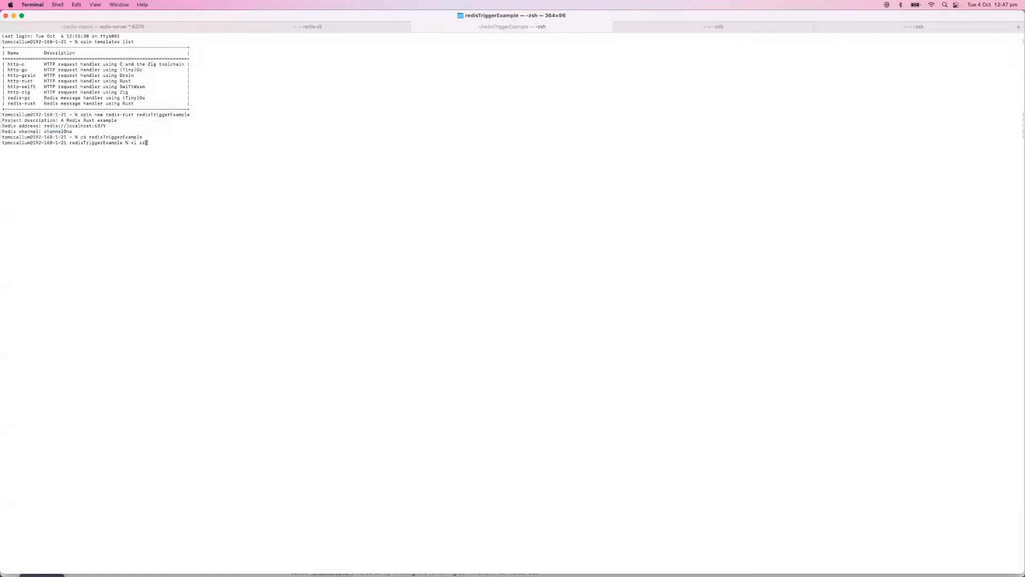
# Run vi src/lib.rs inside redisTriggerExample to review the app source.
pyautogui.press('Return')
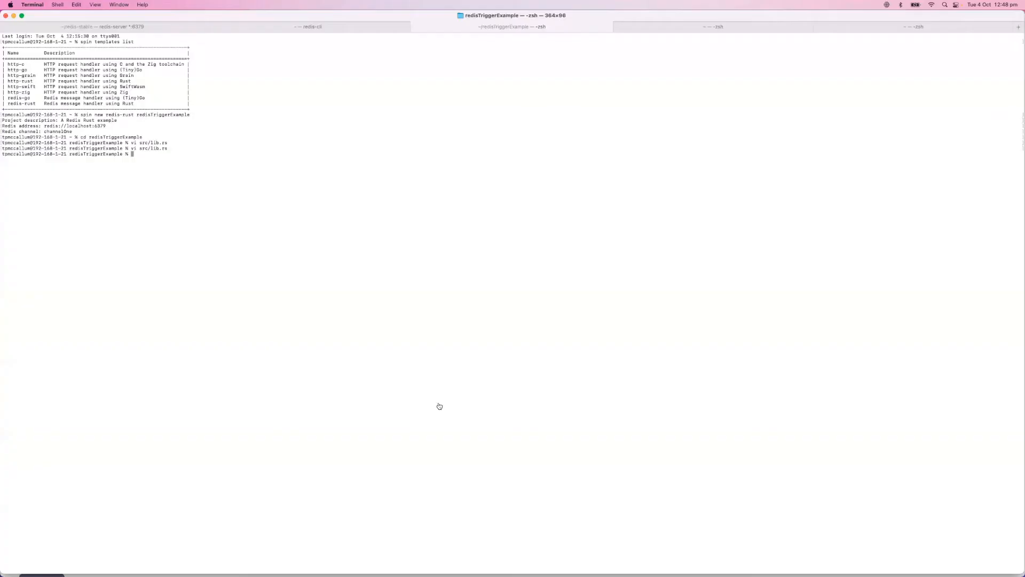
pyautogui.moveTo(439, 403)
pyautogui.write('spin up --file spin.toml --follow-all')
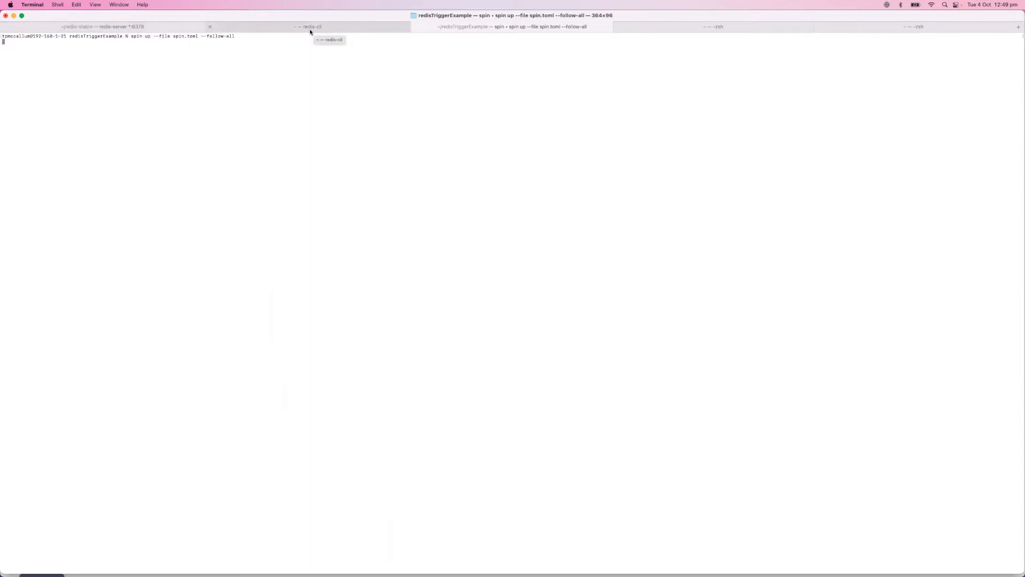
# Switch to the redis-cli session to publish "Hello There!" on channelOne.
pyautogui.click(310, 26)
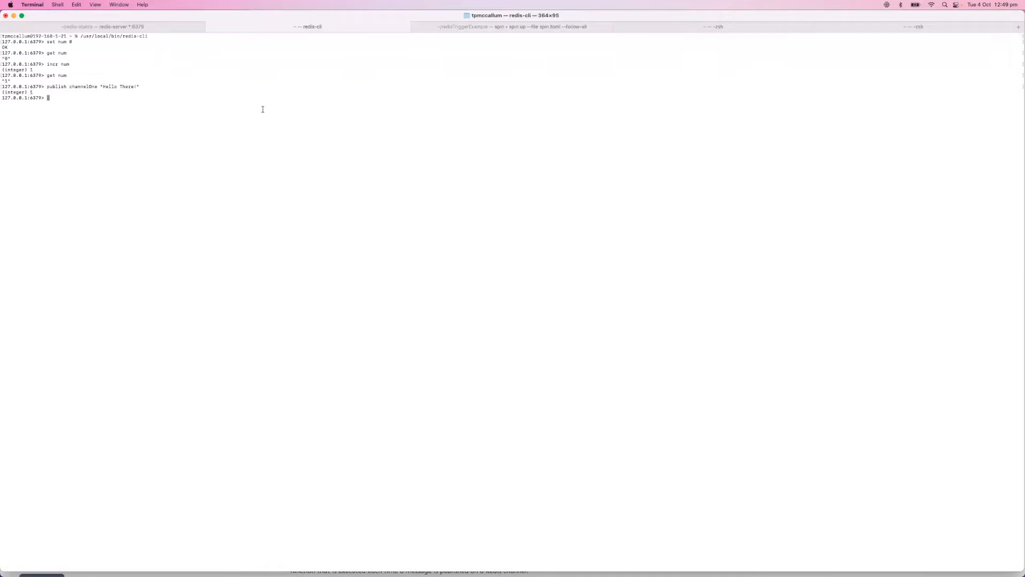
pyautogui.click(511, 27)
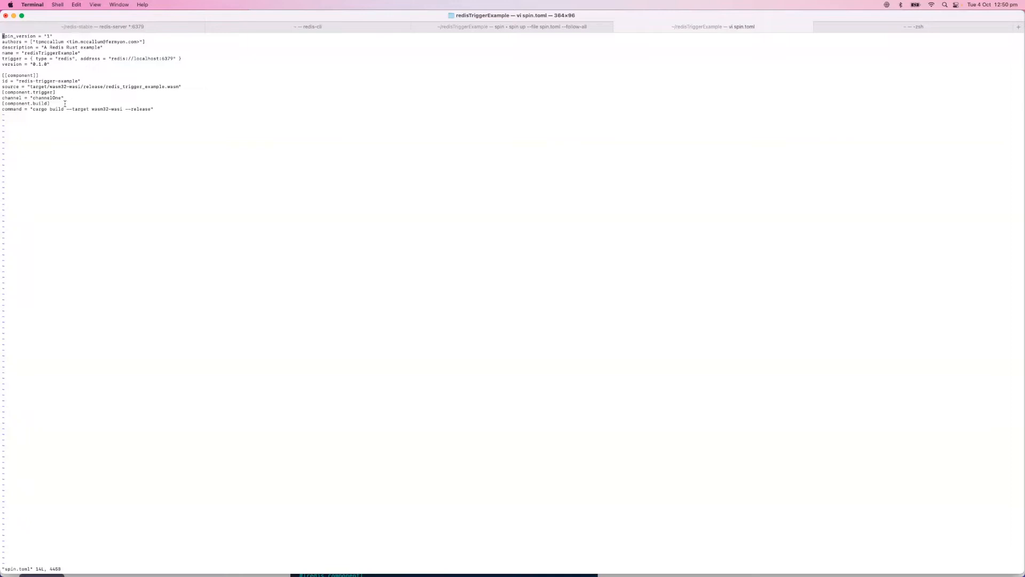
# View the redisTriggerExample spin.toml manifest with its Redis trigger on channelOne.
pyautogui.doubleClick(141, 86)
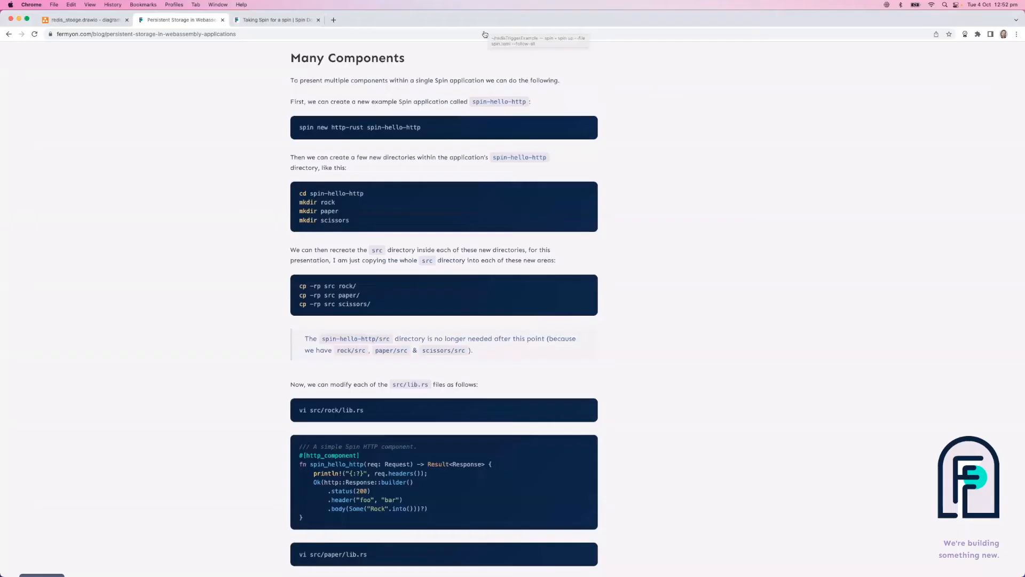
pyautogui.moveTo(311, 191)
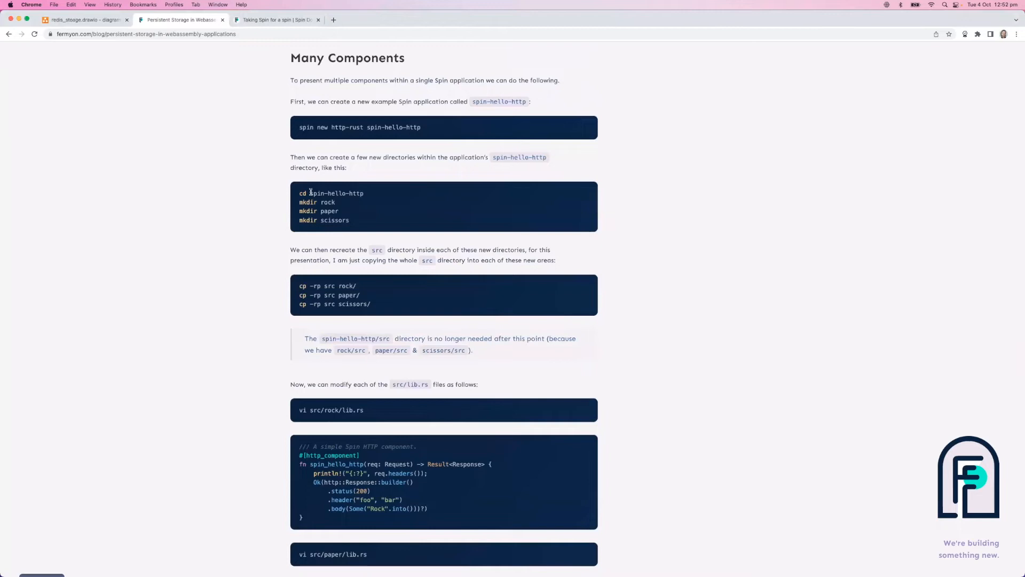
pyautogui.moveTo(280, 289)
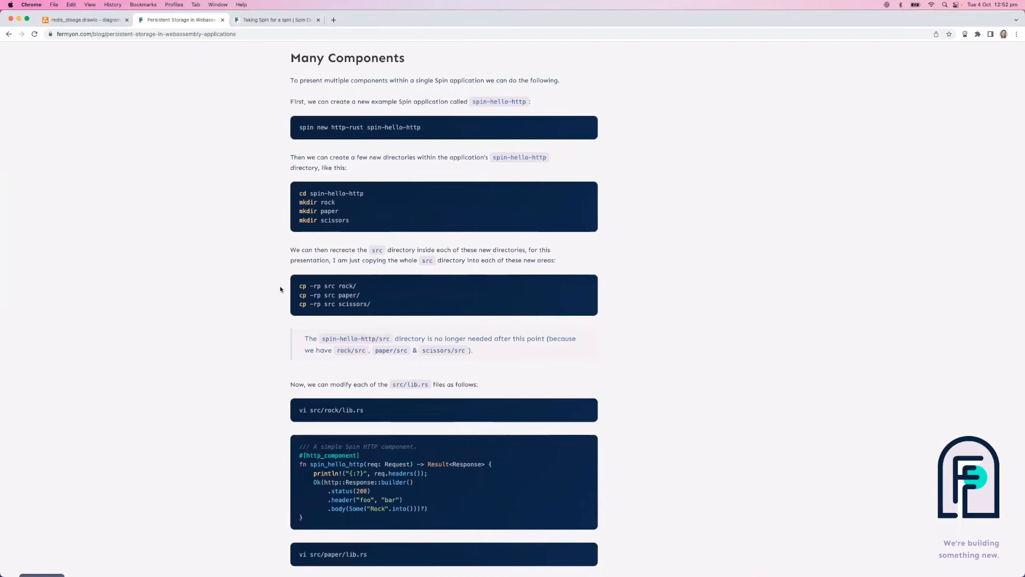
pyautogui.scroll(-3)
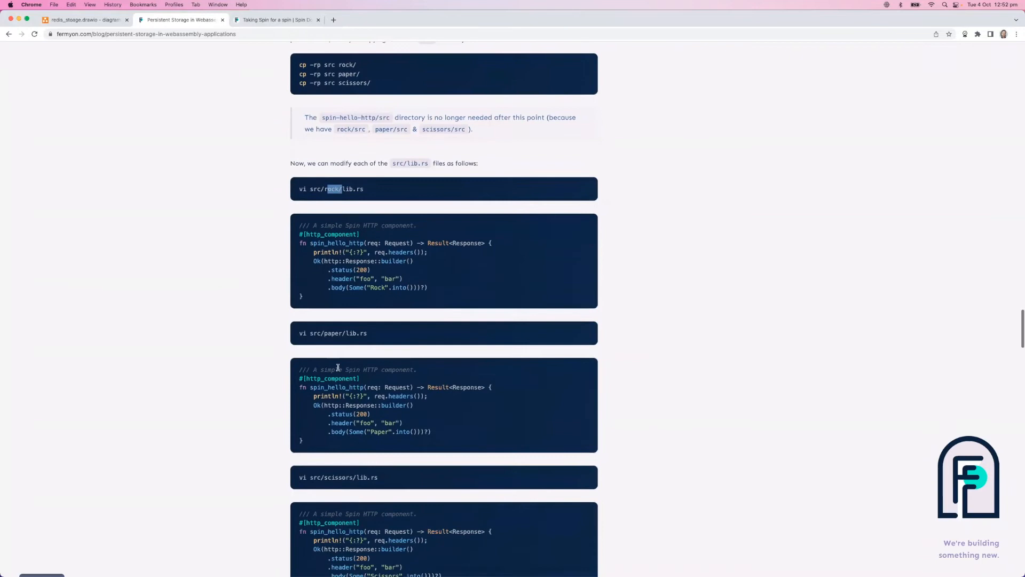
pyautogui.scroll(-3)
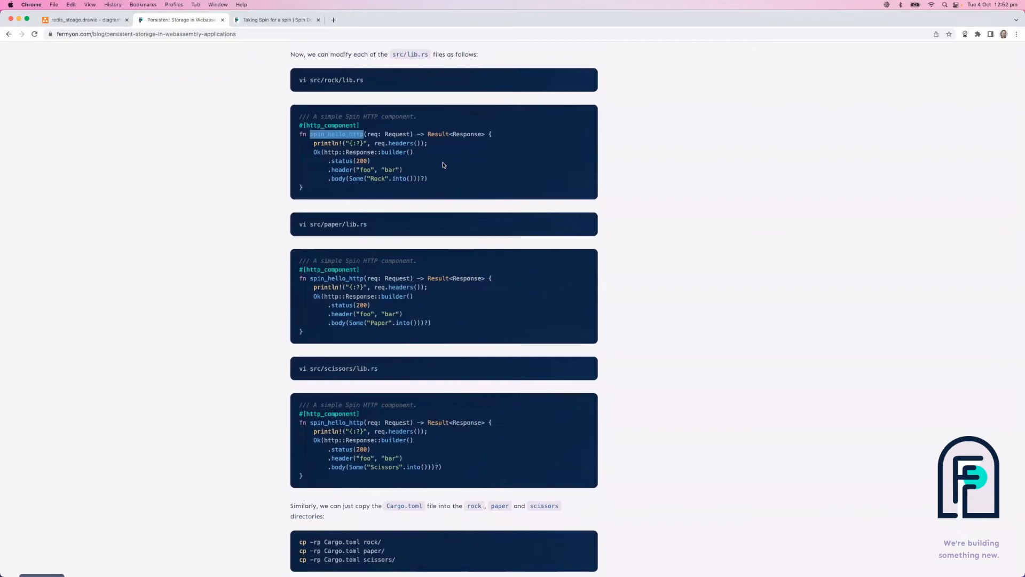
pyautogui.scroll(-3)
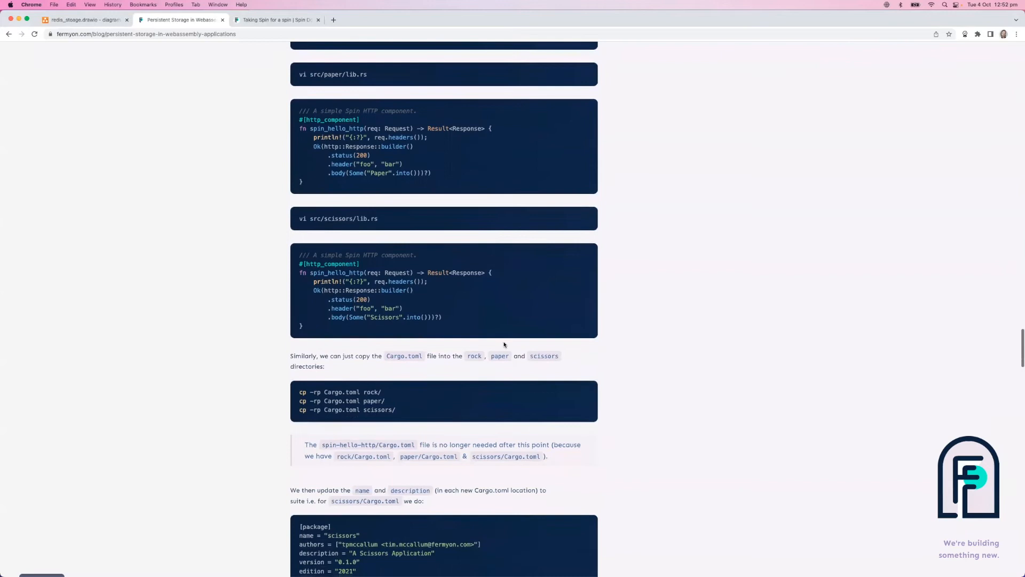
pyautogui.scroll(-3)
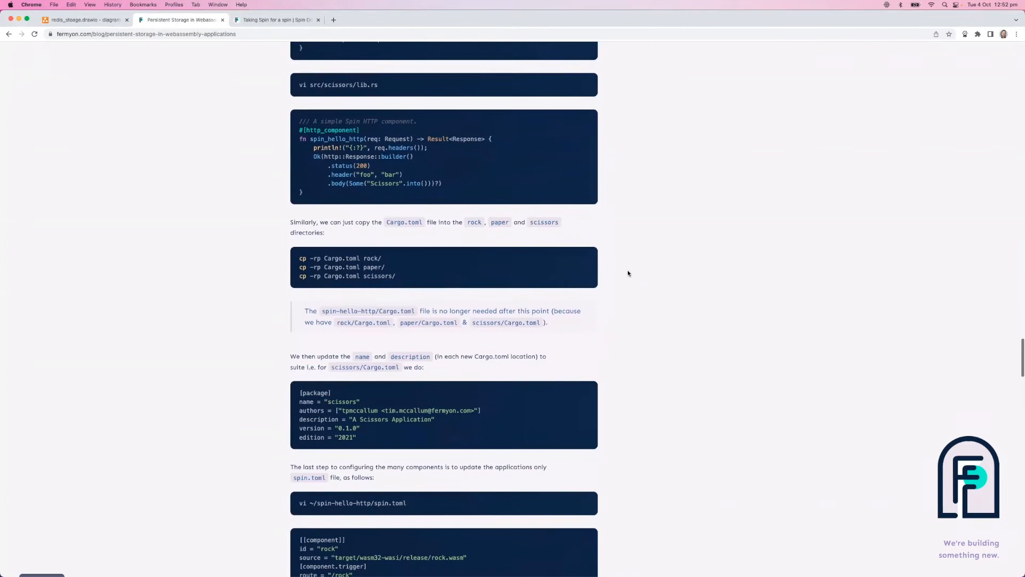
pyautogui.scroll(-3)
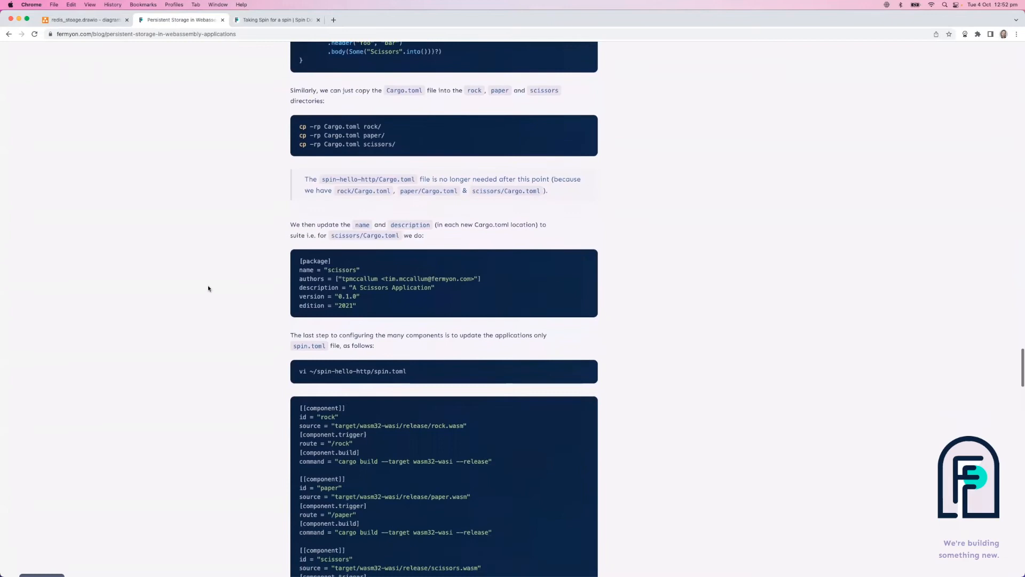
pyautogui.scroll(-3)
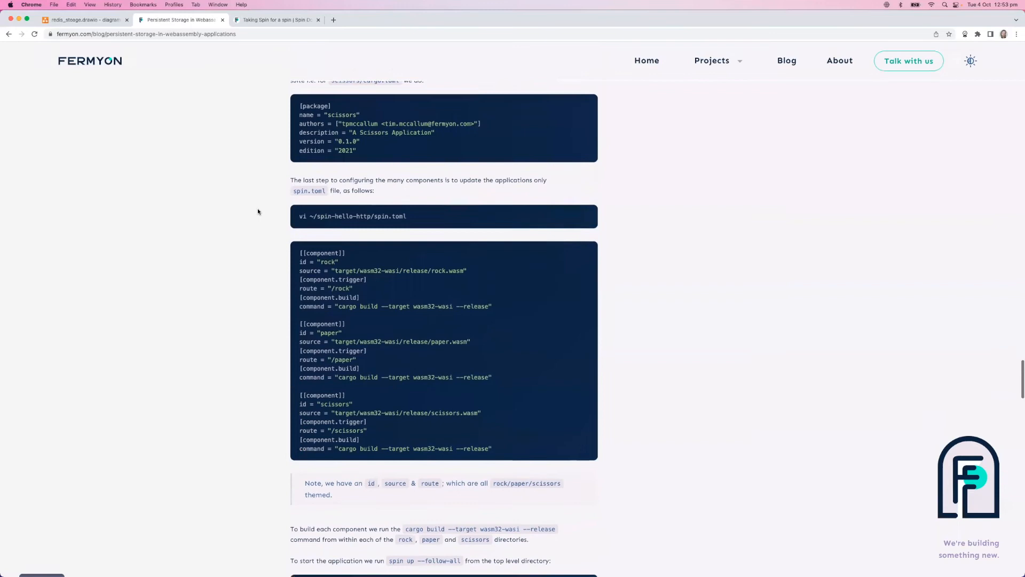
pyautogui.scroll(-3)
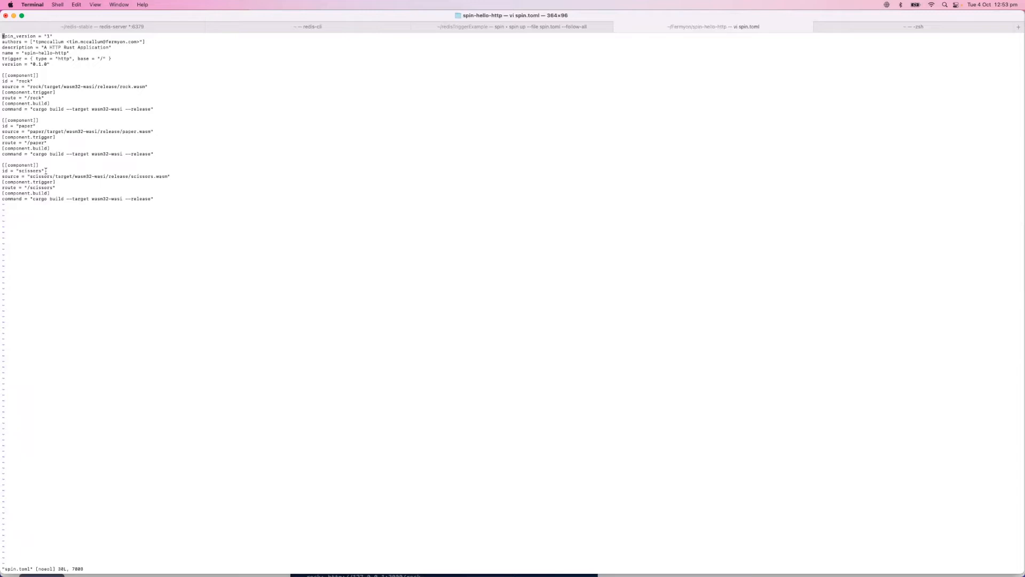
# View the spin-hello-http spin.toml defining rock, paper and scissors components.
pyautogui.doubleClick(139, 176)
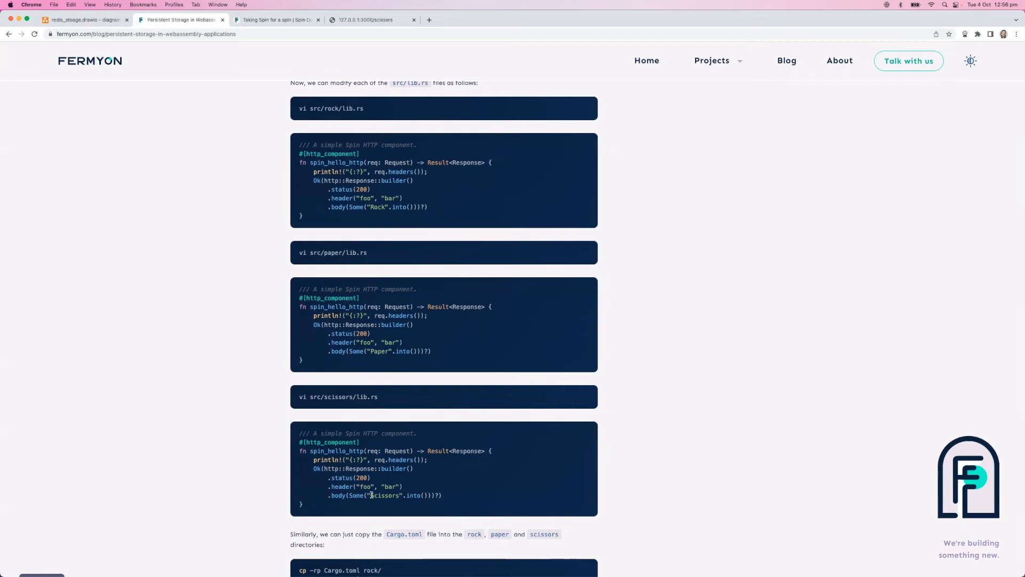
pyautogui.doubleClick(384, 495)
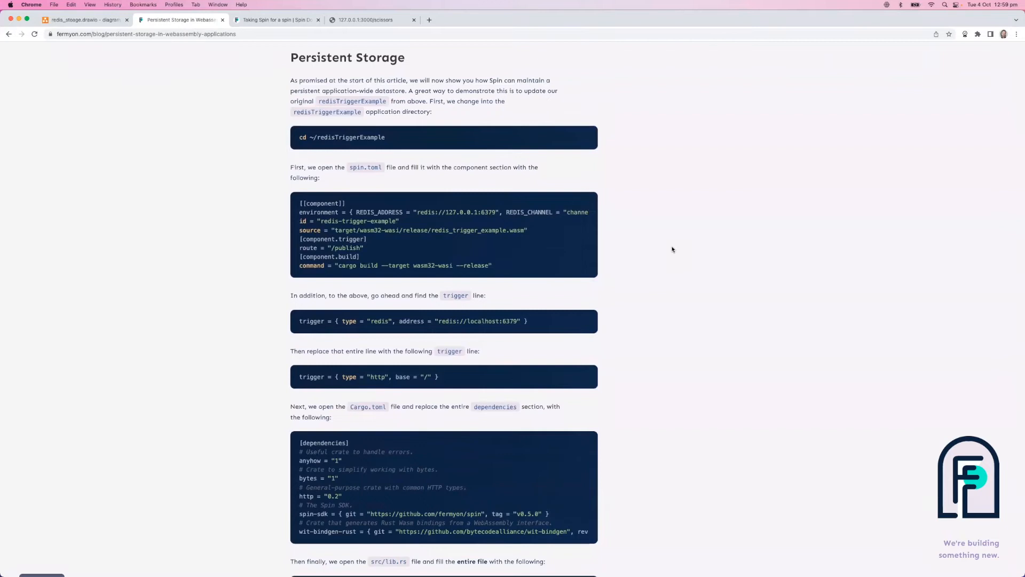
pyautogui.doubleClick(352, 101)
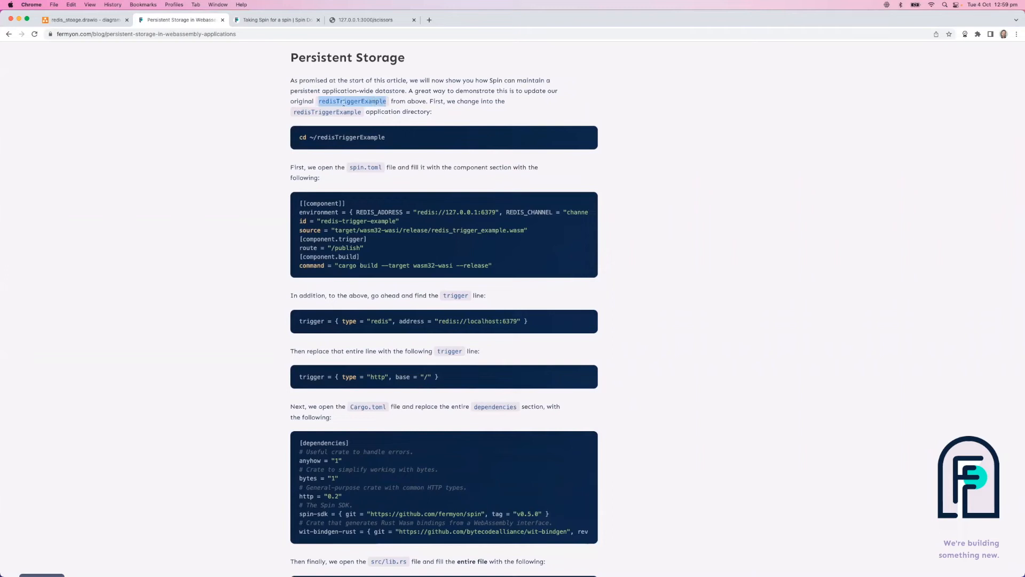
pyautogui.scroll(-3)
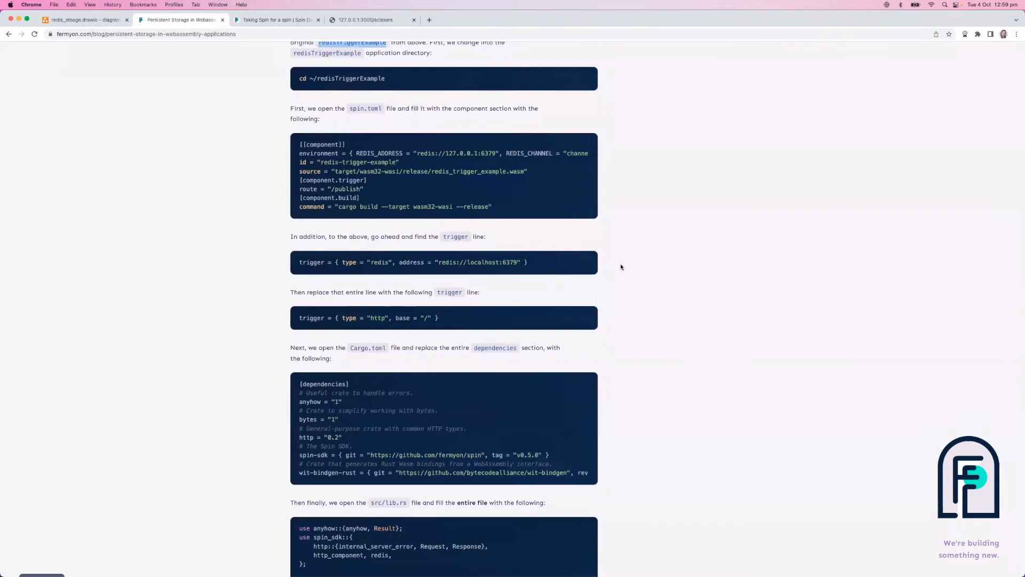
pyautogui.scroll(-3)
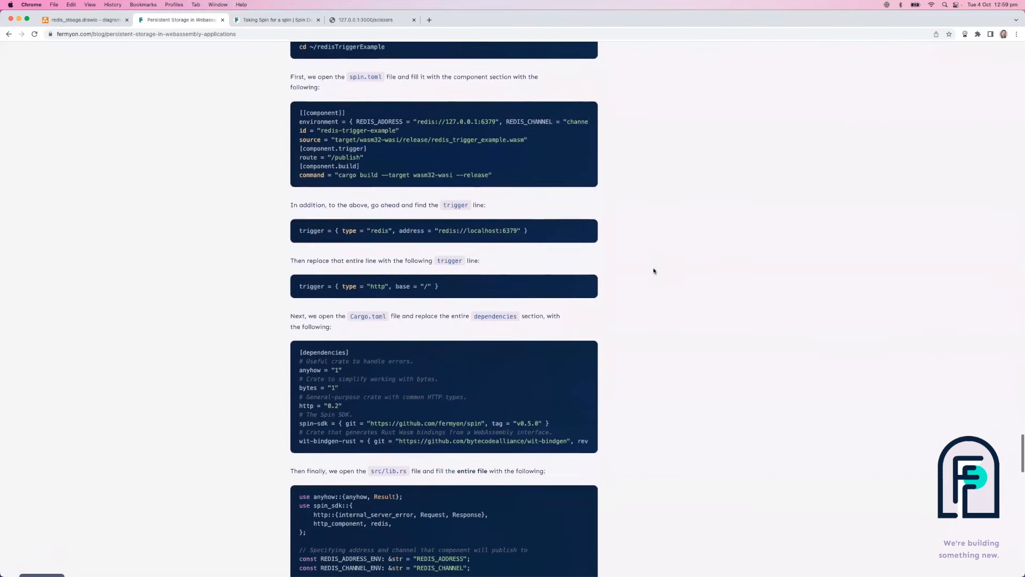
pyautogui.scroll(-3)
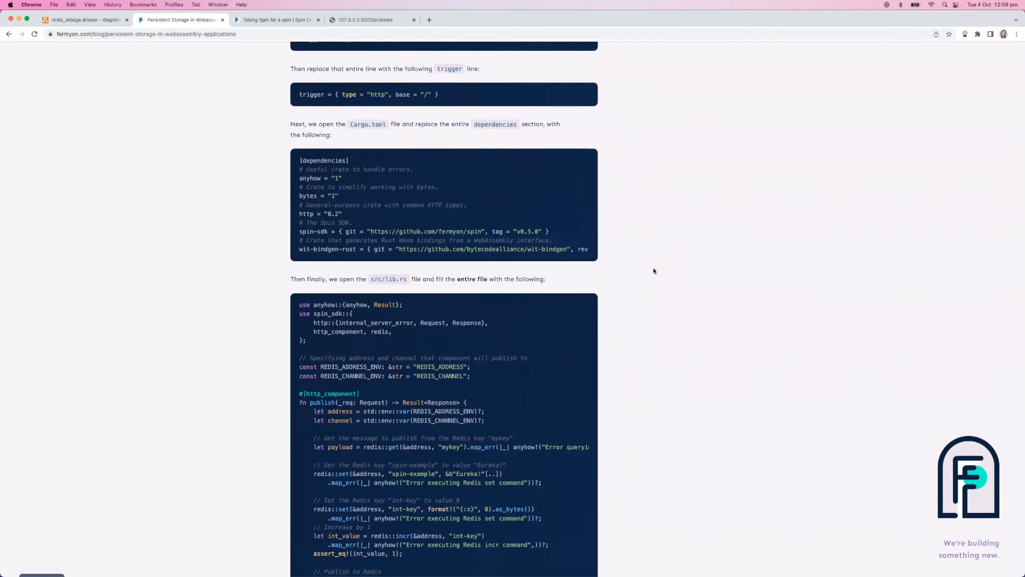
pyautogui.scroll(3)
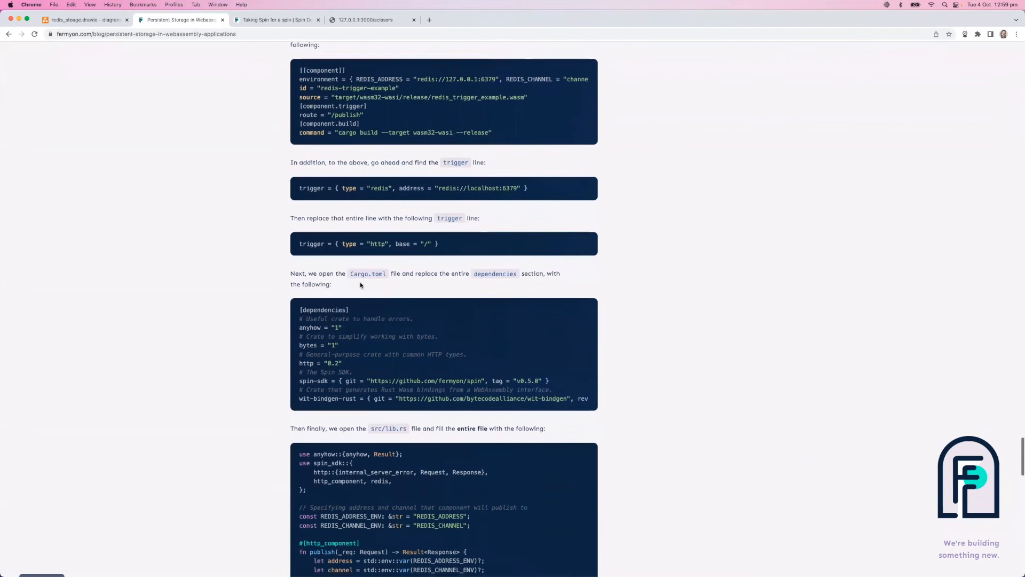
pyautogui.scroll(-3)
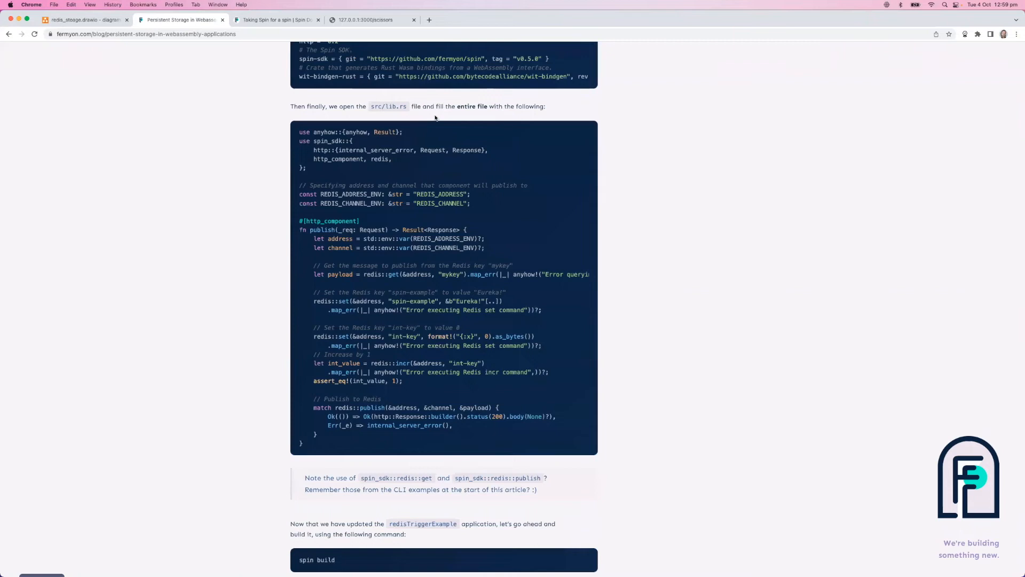
pyautogui.moveTo(494, 224)
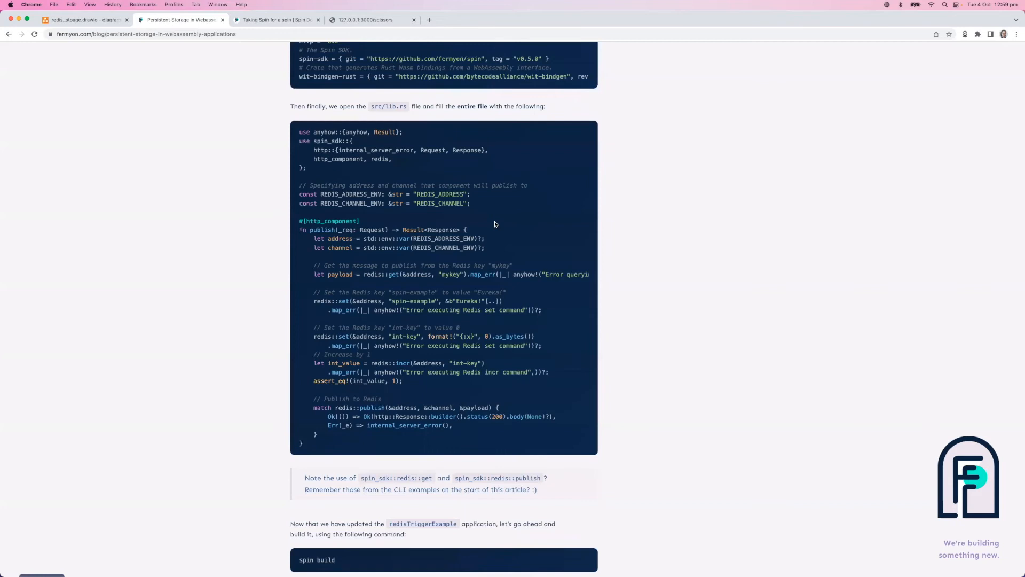
pyautogui.scroll(3)
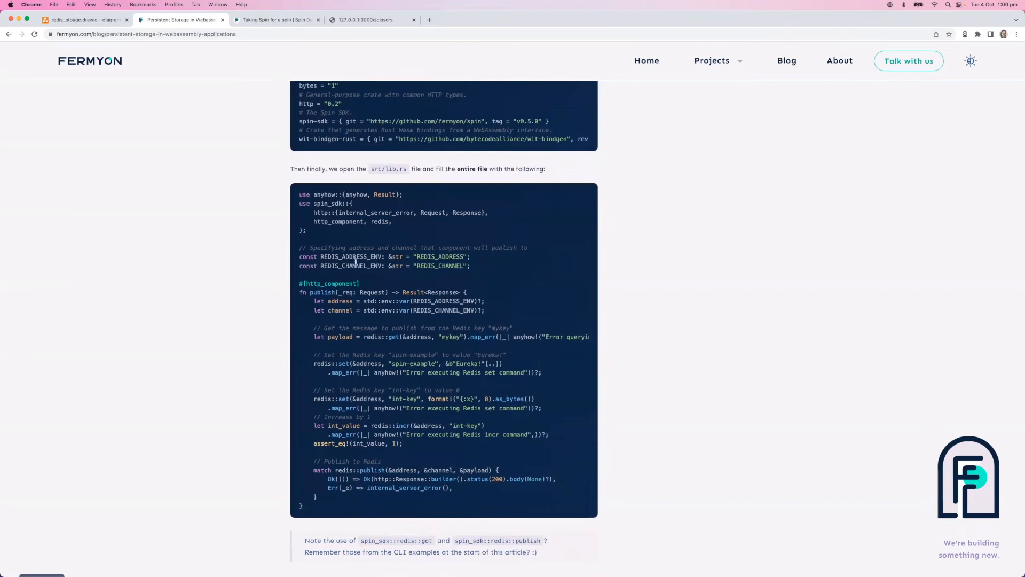
pyautogui.scroll(-3)
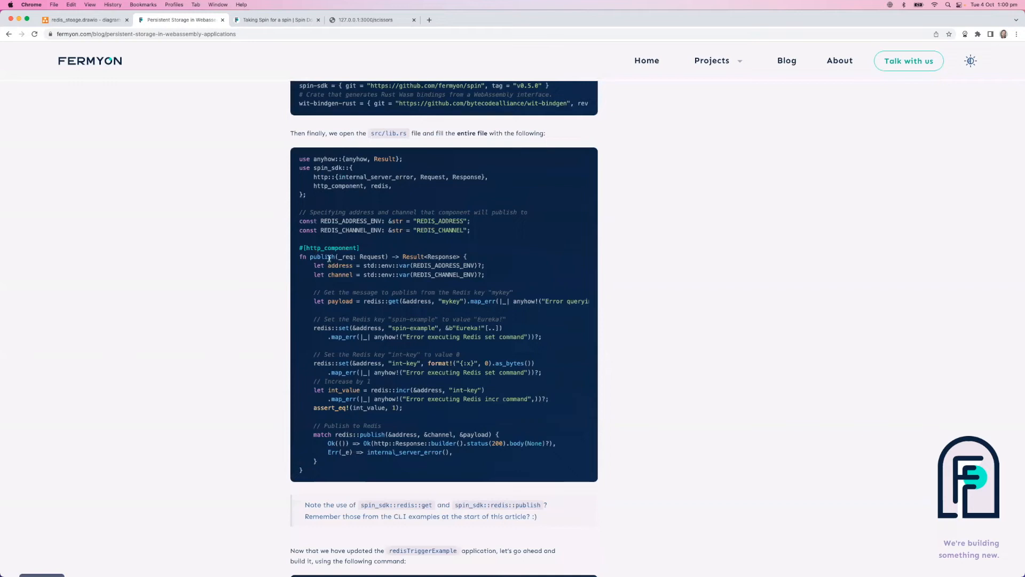
pyautogui.scroll(-3)
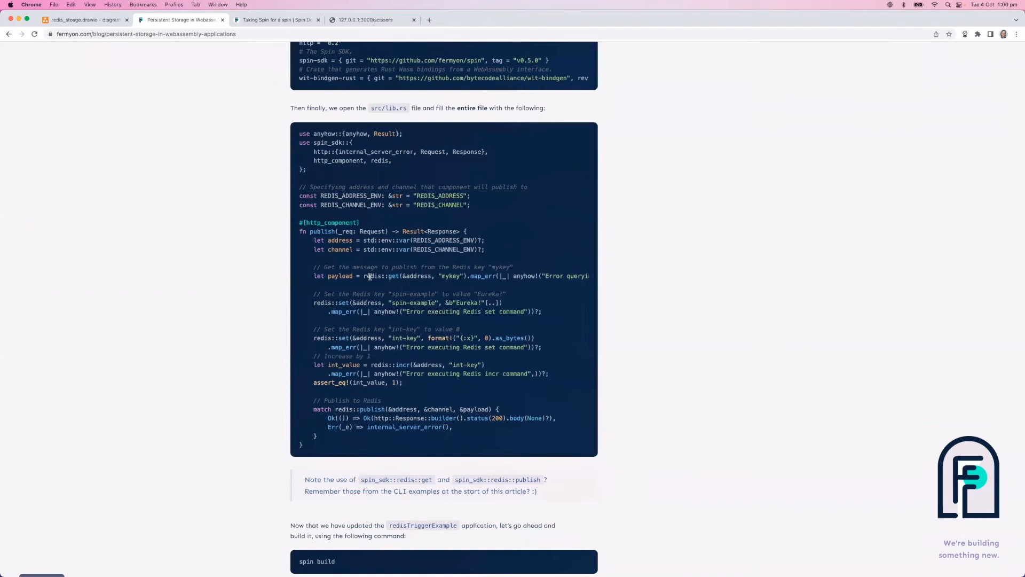
pyautogui.doubleClick(380, 160)
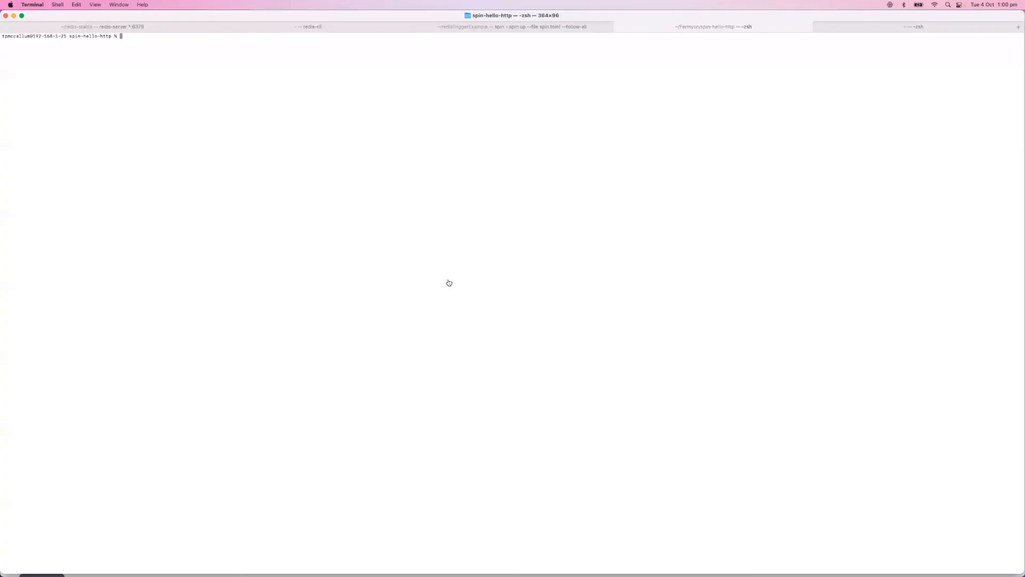
pyautogui.click(308, 27)
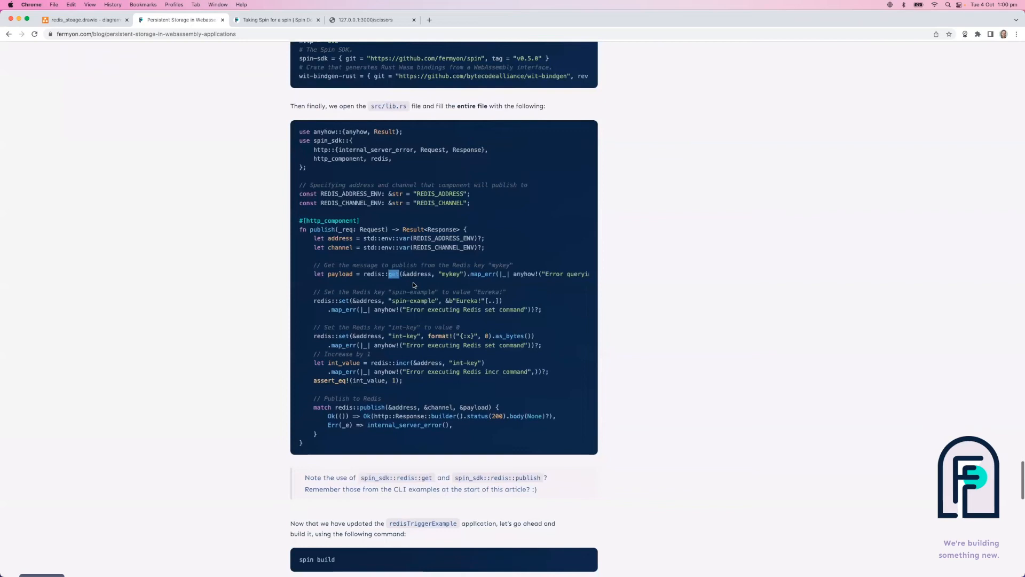
pyautogui.doubleClick(327, 141)
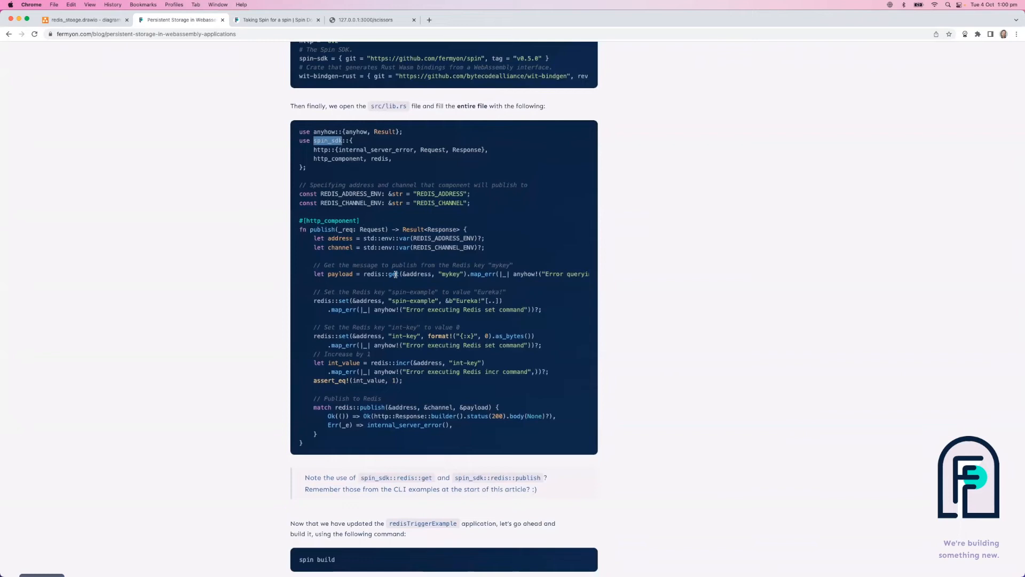
pyautogui.doubleClick(344, 336)
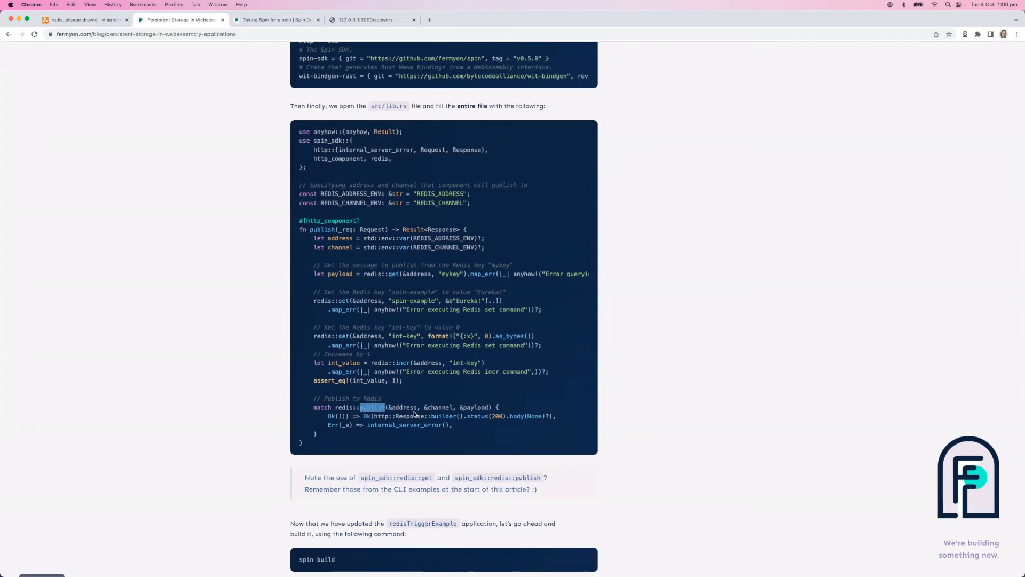
pyautogui.doubleClick(439, 202)
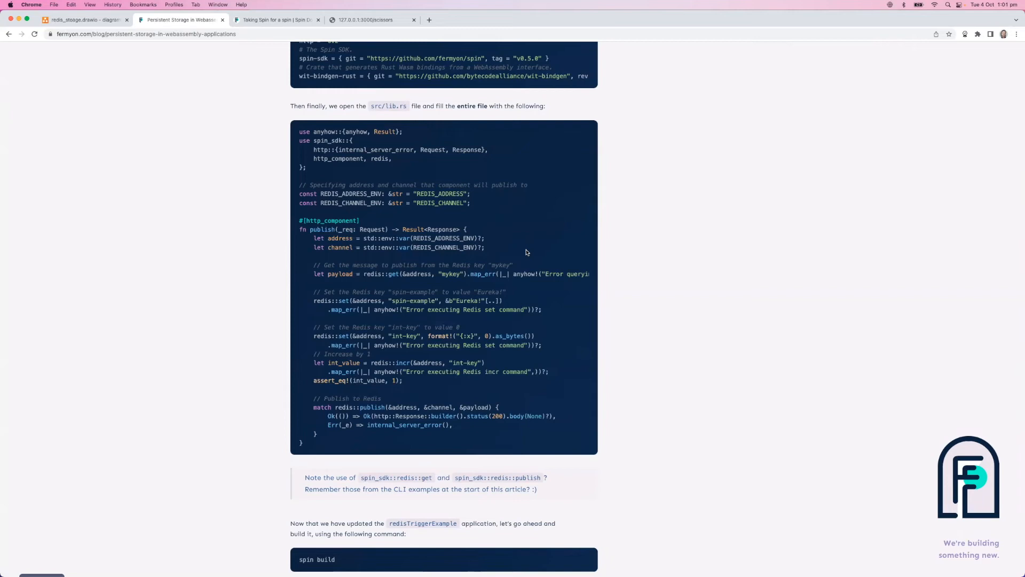
# Run spin build then spin up to serve redisTriggerExample at 127.0.0.1:3000/publish.
pyautogui.scroll(-3)
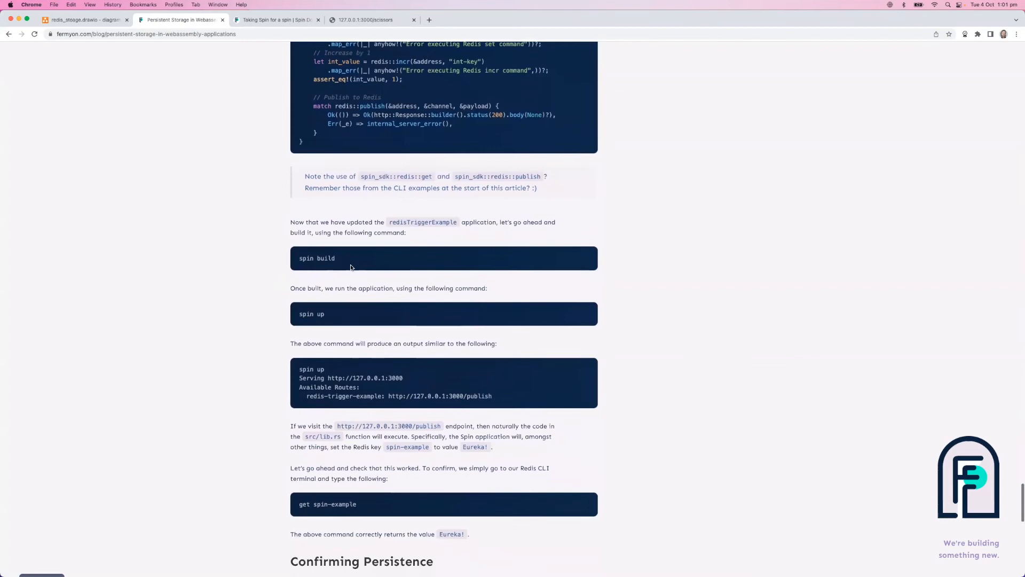
pyautogui.scroll(-3)
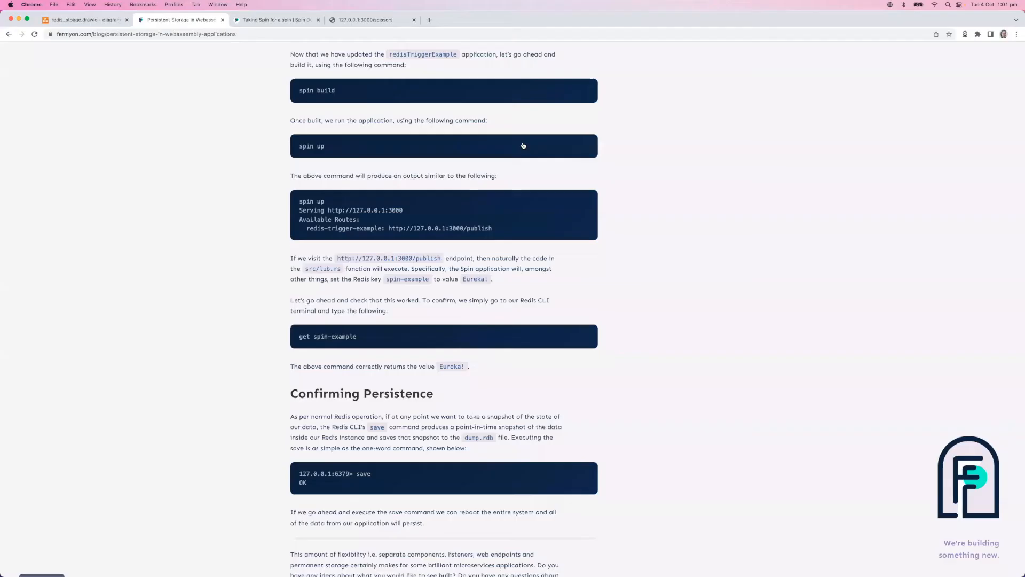
pyautogui.moveTo(298, 144)
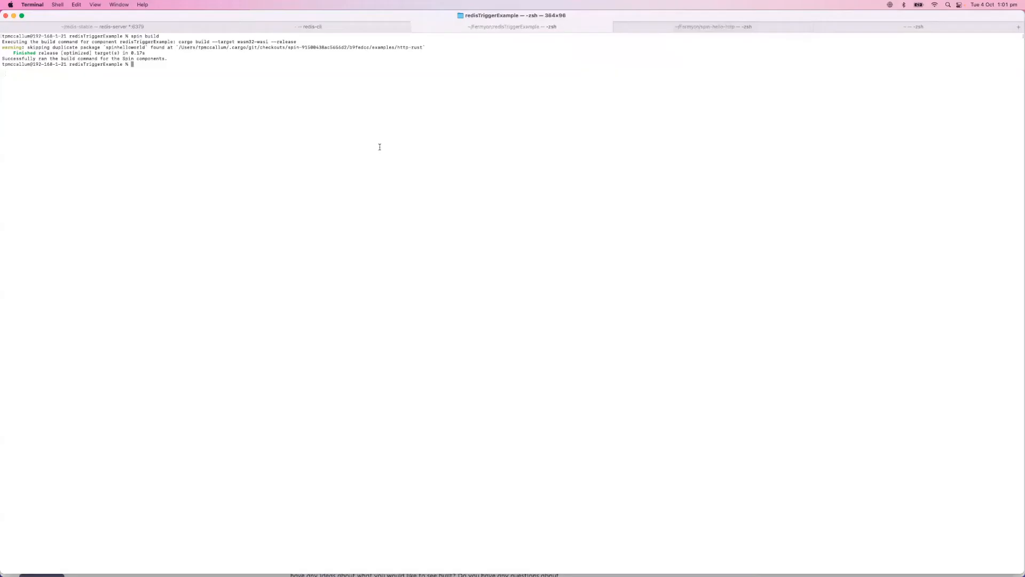
pyautogui.write('spin up')
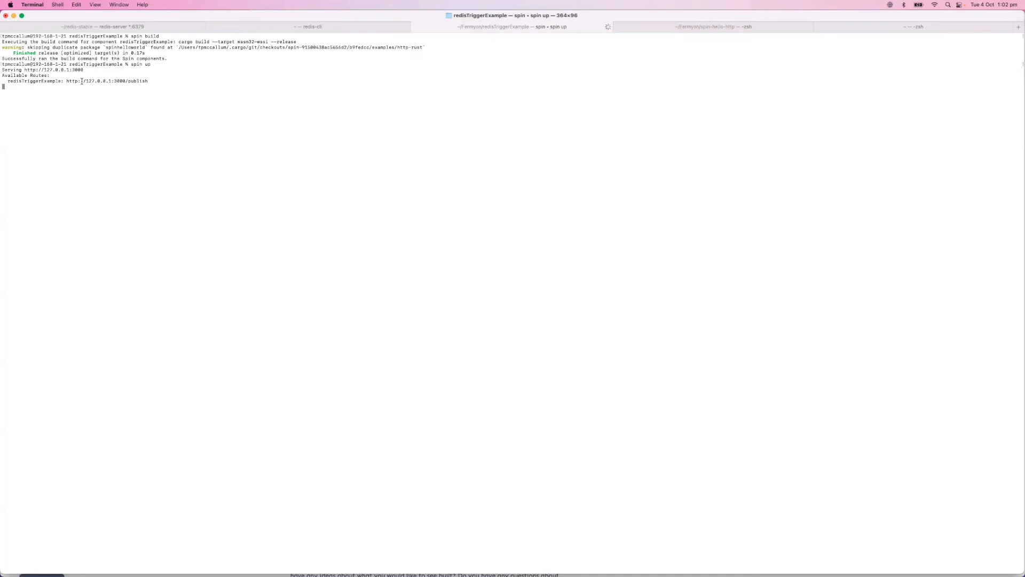
pyautogui.moveTo(125, 88)
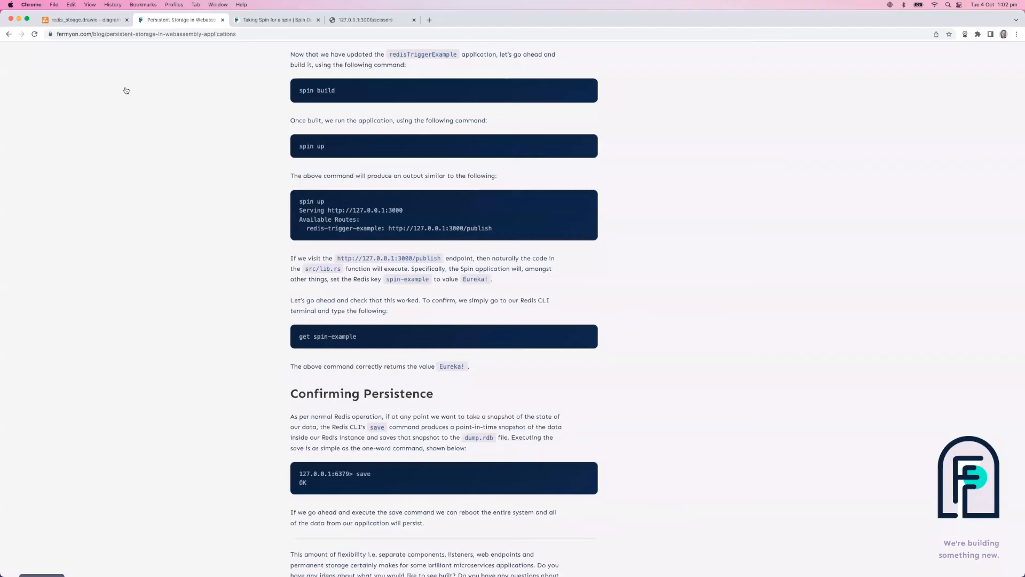
# Visit 127.0.0.1:3000/publish, check redis-cli, and return to the blog's publish function code.
pyautogui.scroll(3)
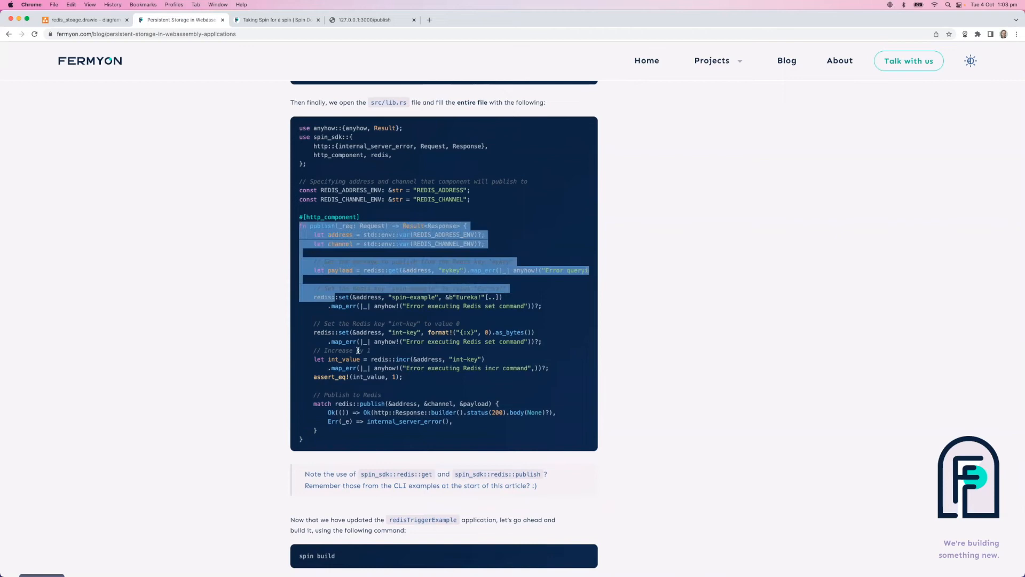
pyautogui.click(358, 350)
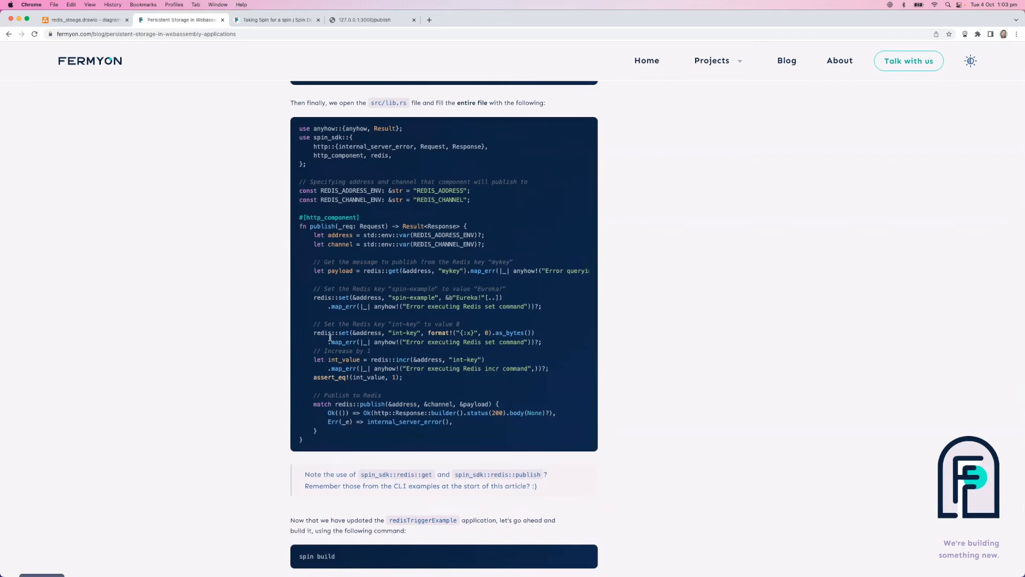
pyautogui.rightClick(403, 332)
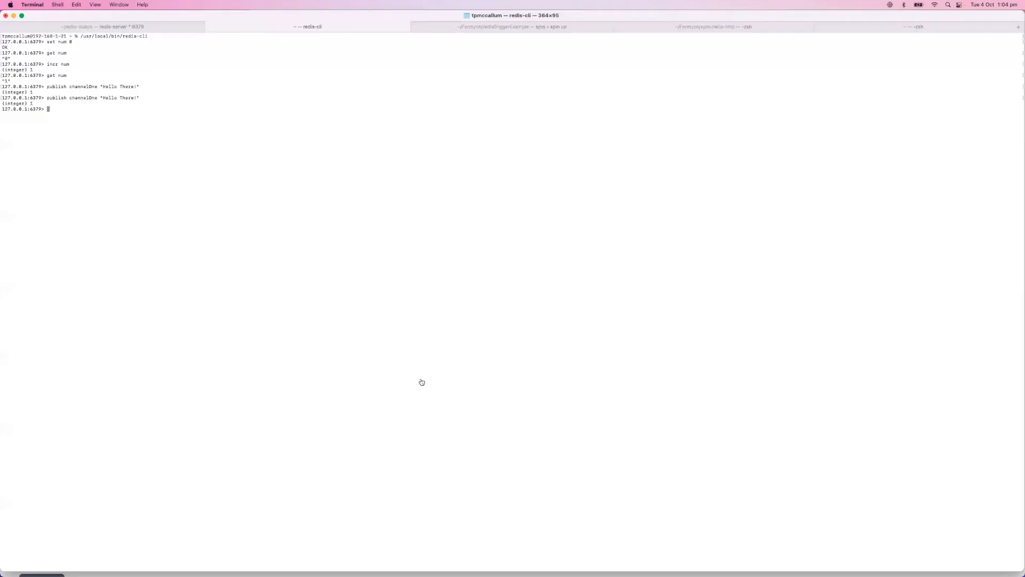
pyautogui.moveTo(314, 309)
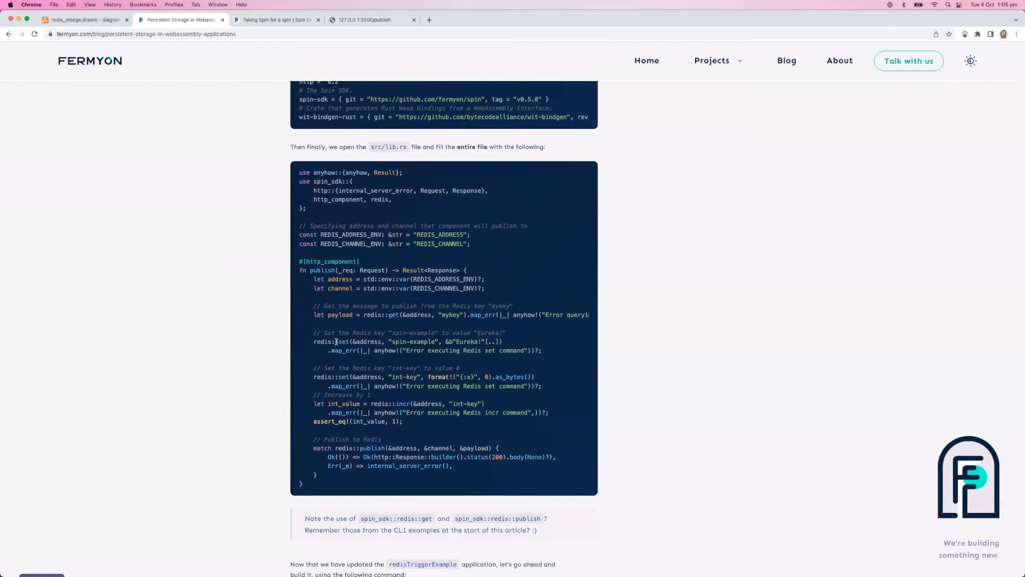
pyautogui.doubleClick(412, 341)
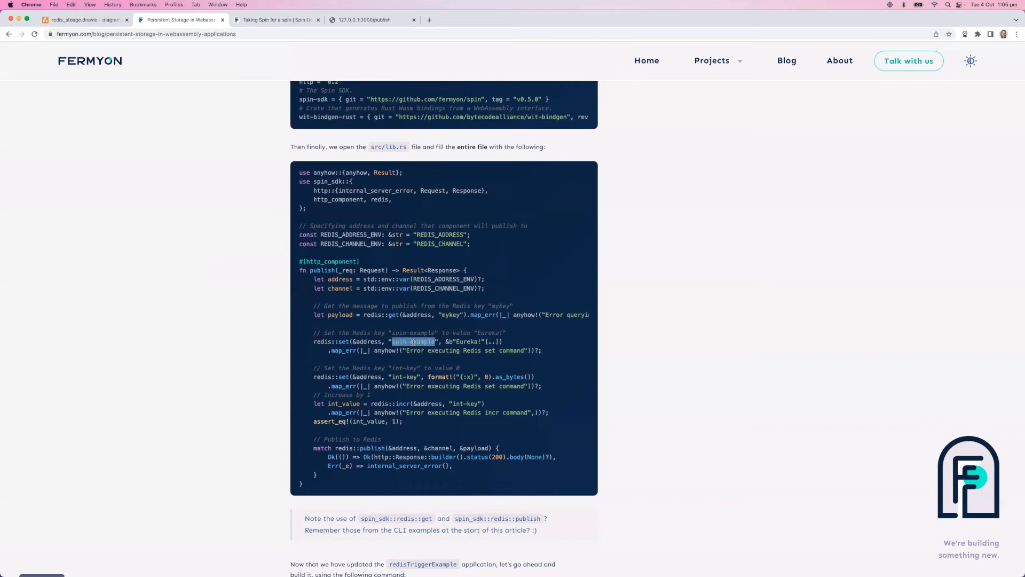
pyautogui.click(31, 4)
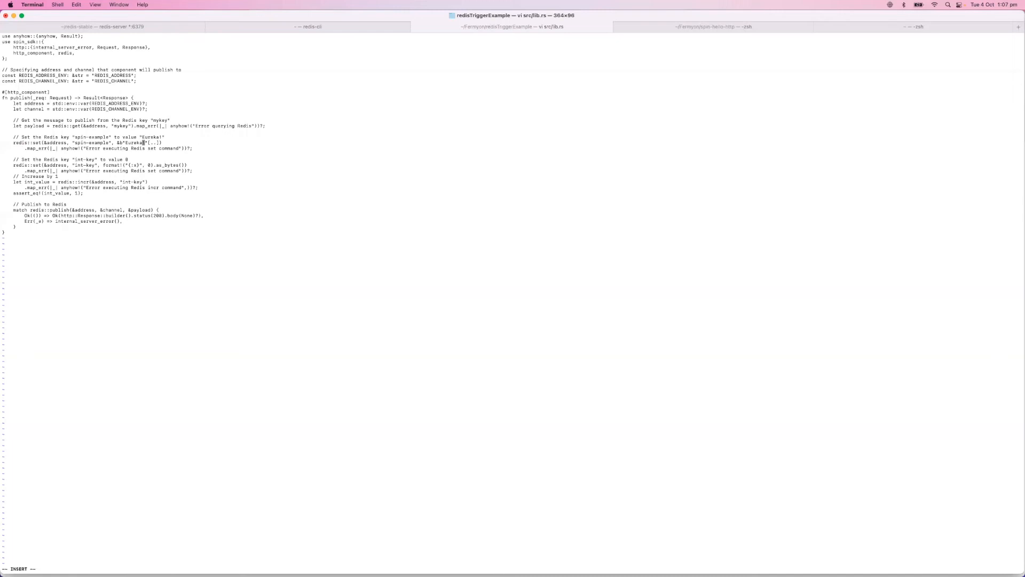
# Append ", it works!" after Eureka in the redis::set line of src/lib.rs.
pyautogui.write(', it works!')
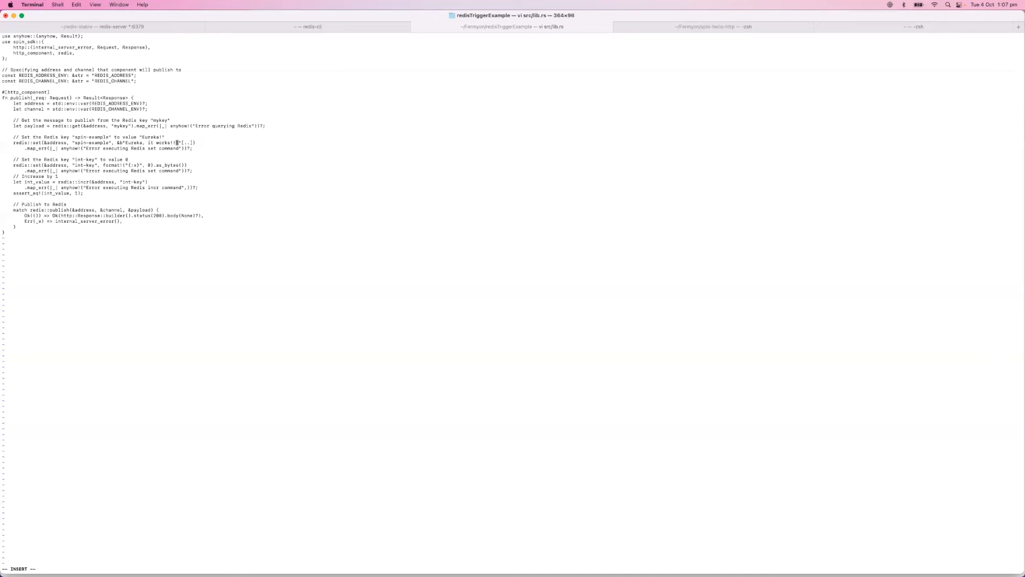
pyautogui.click(308, 26)
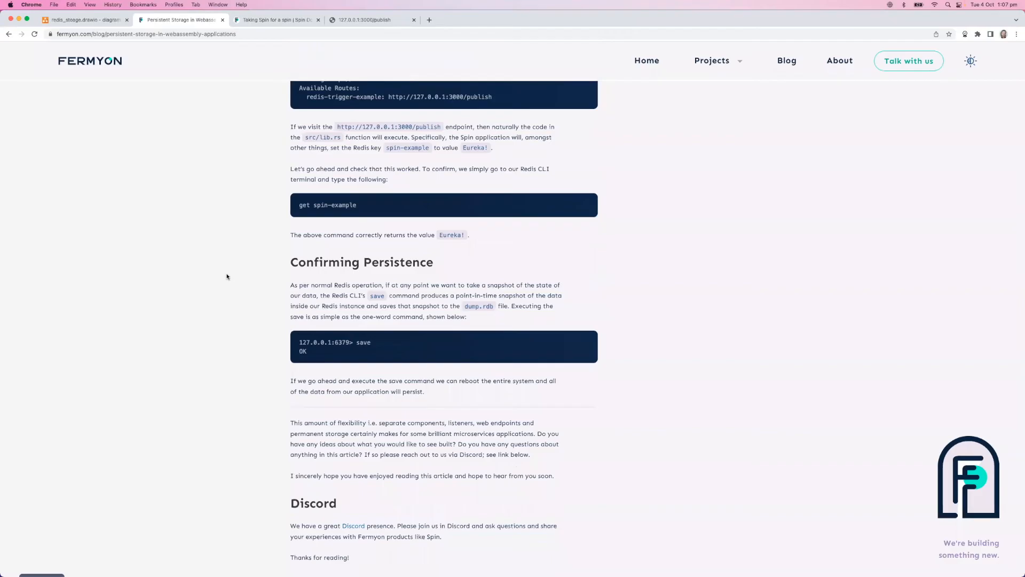
pyautogui.moveTo(285, 298)
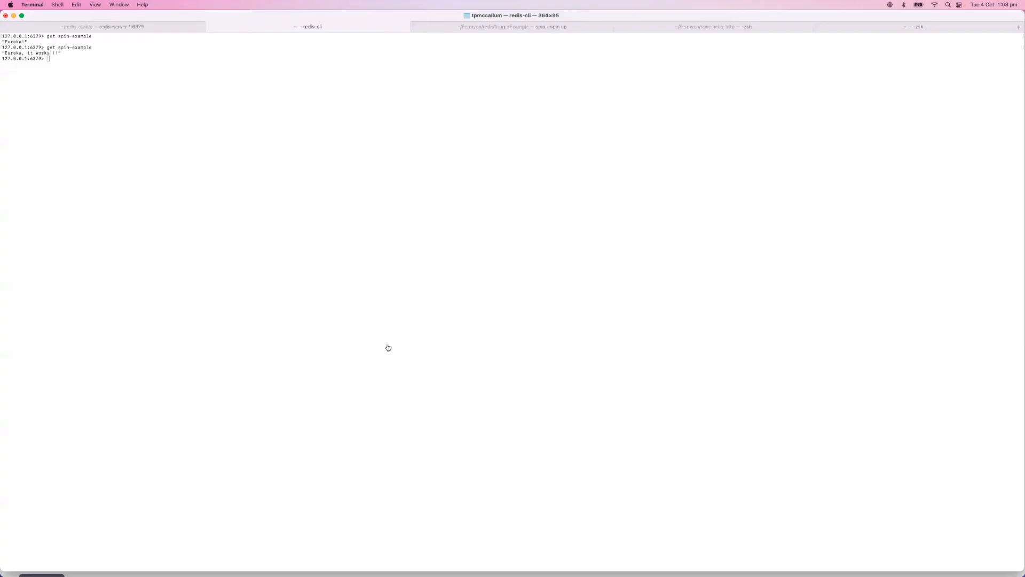
pyautogui.moveTo(389, 330)
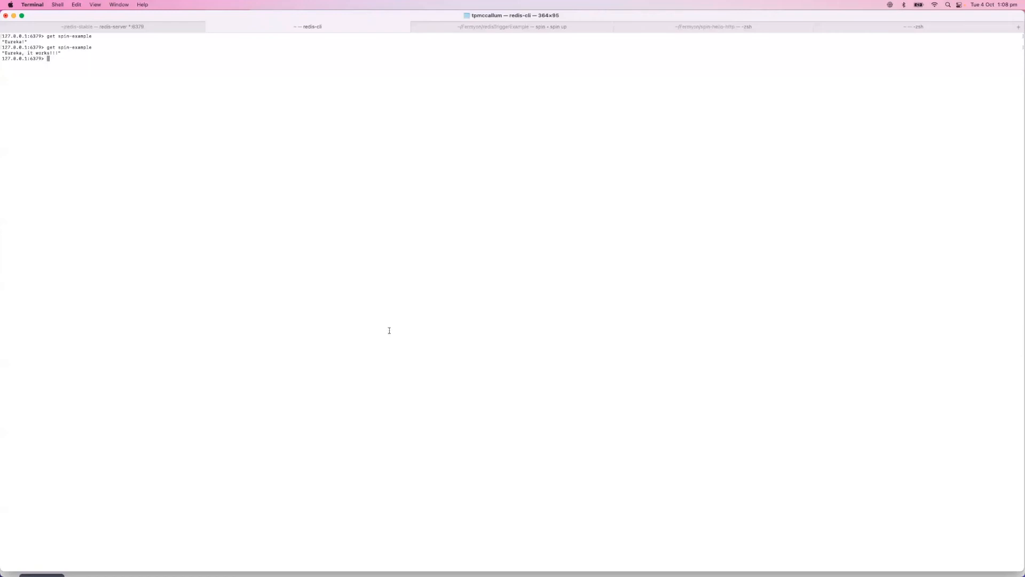
# Run save in redis-cli to snapshot the Redis data after get spin-example returns "Eureka, it works!".
pyautogui.write('save')
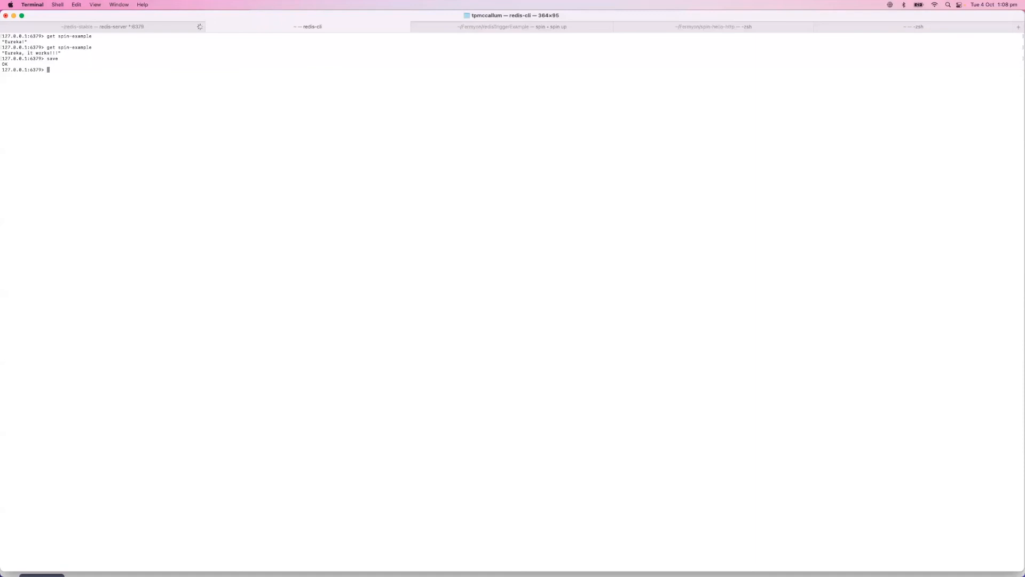
pyautogui.moveTo(74, 78)
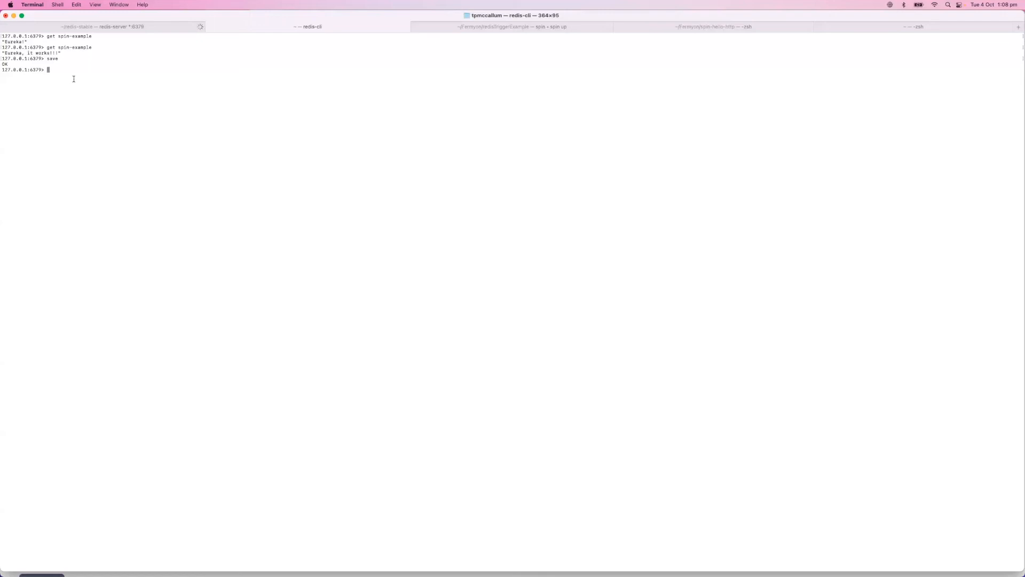
pyautogui.moveTo(170, 78)
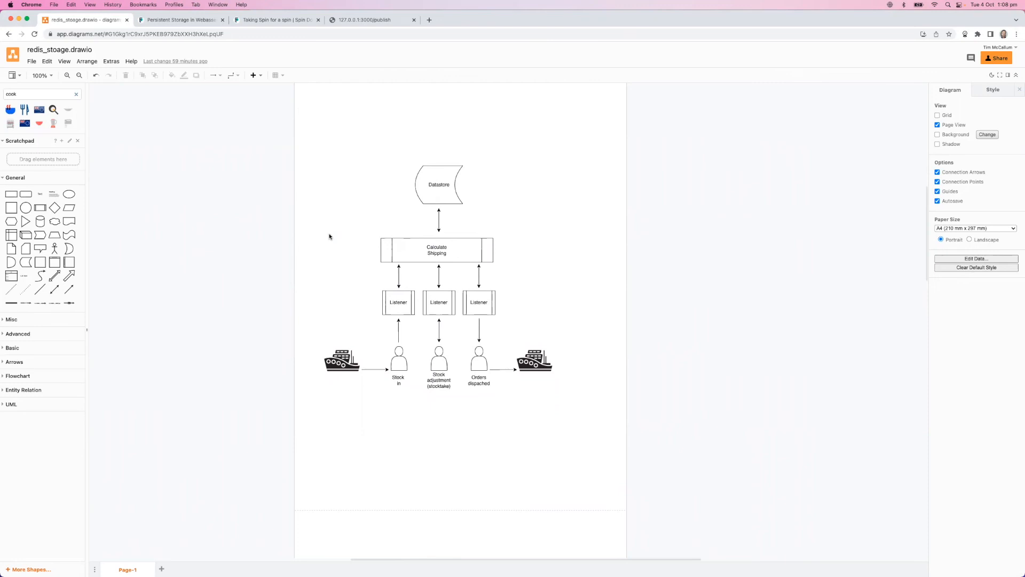
pyautogui.moveTo(347, 314)
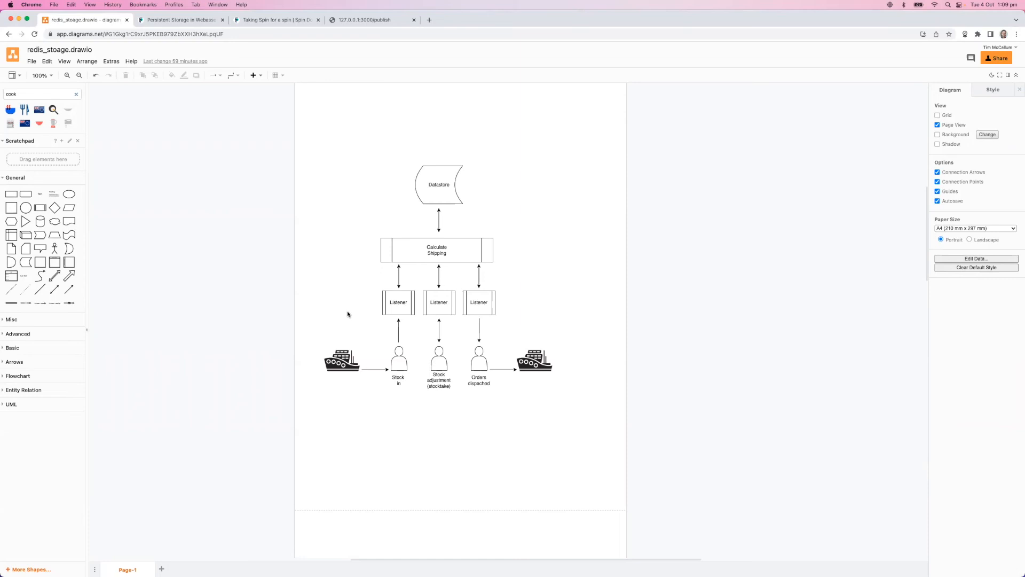
pyautogui.moveTo(340, 302)
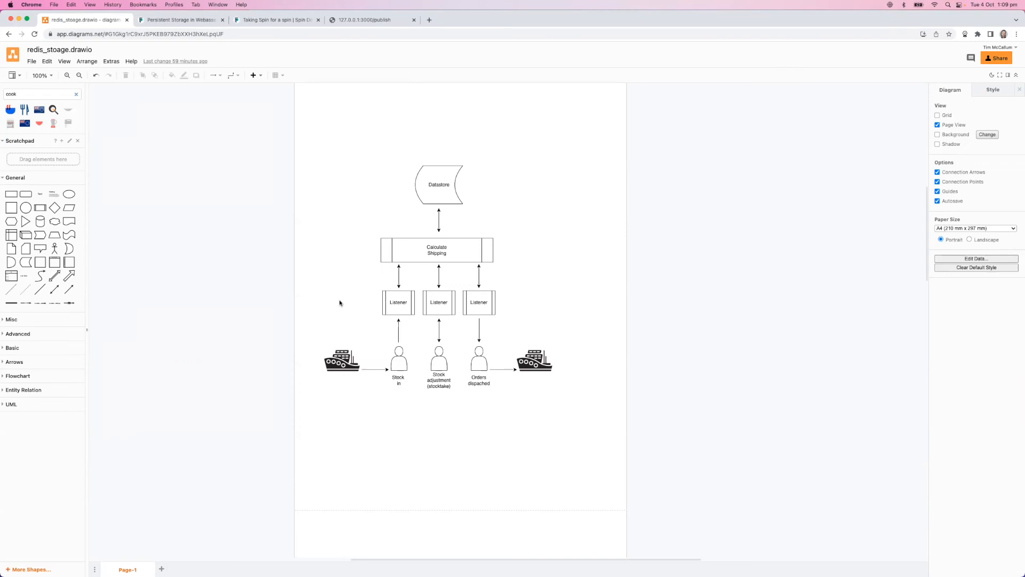
pyautogui.click(398, 361)
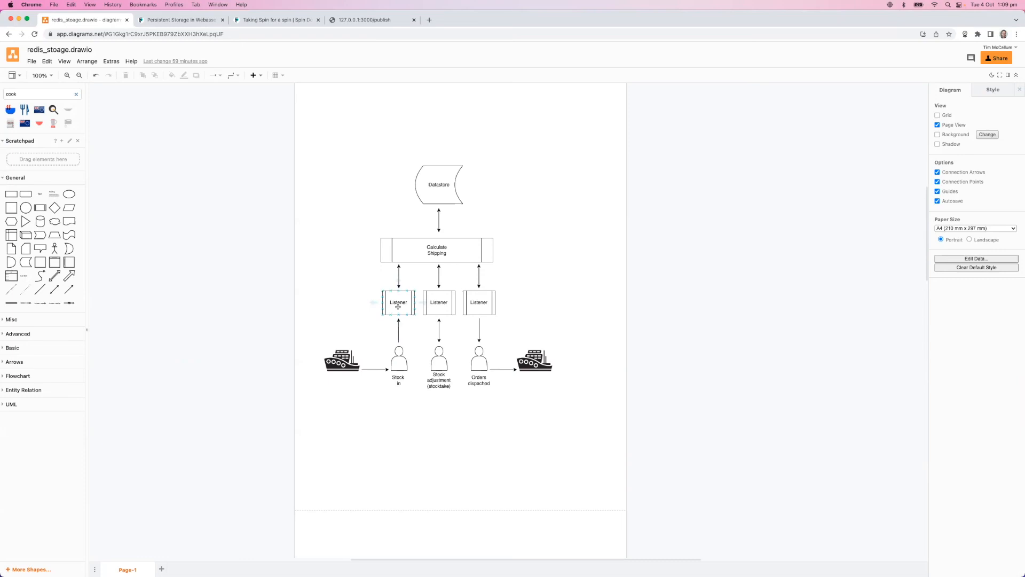
pyautogui.click(437, 250)
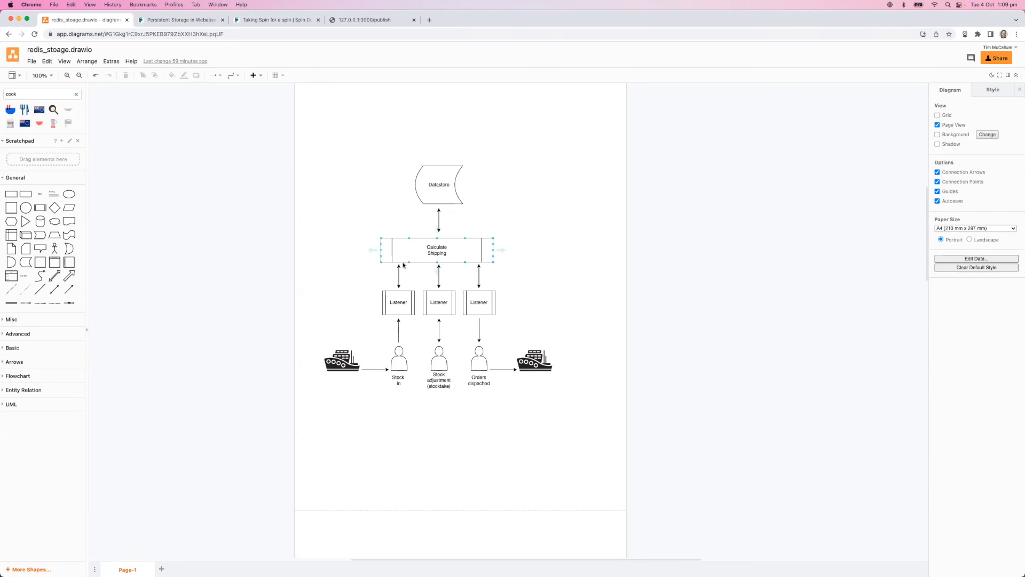
pyautogui.click(552, 256)
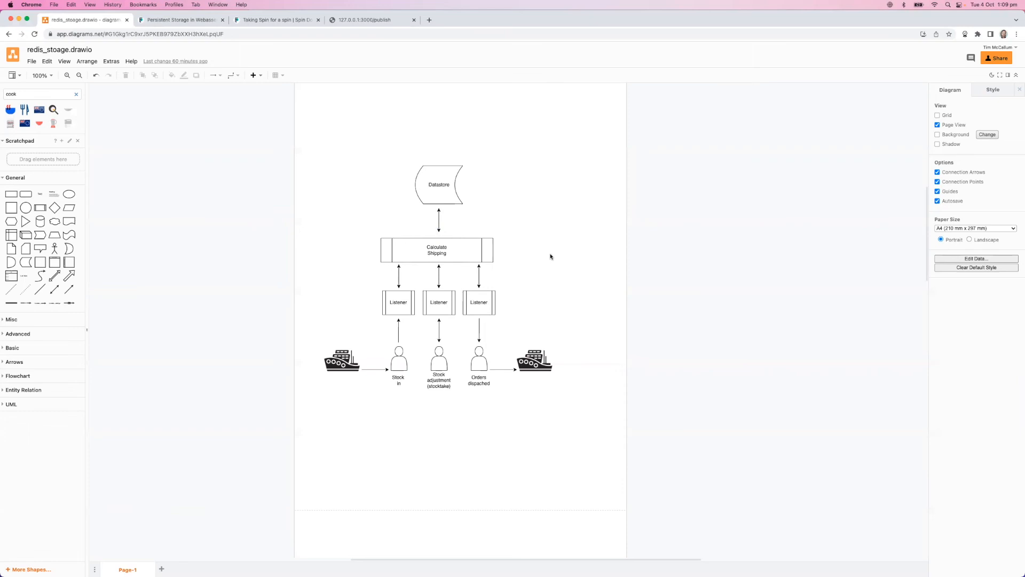
pyautogui.moveTo(511, 302)
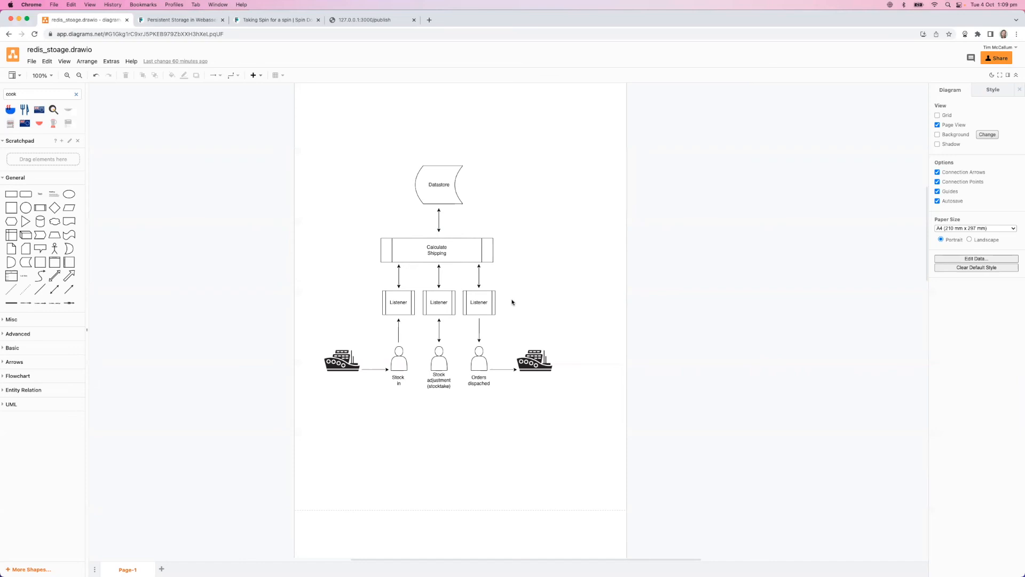
pyautogui.moveTo(593, 318)
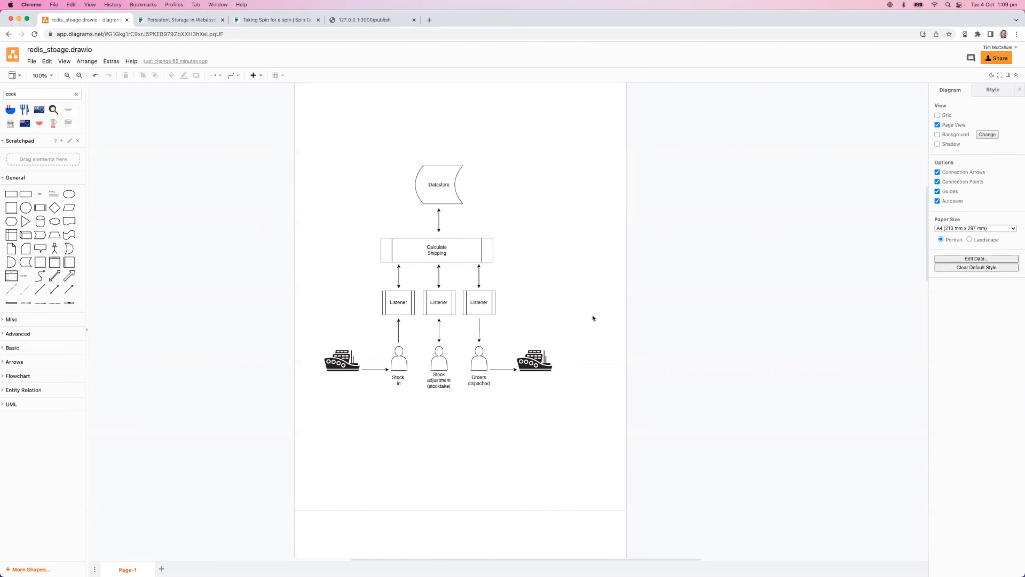
pyautogui.moveTo(509, 245)
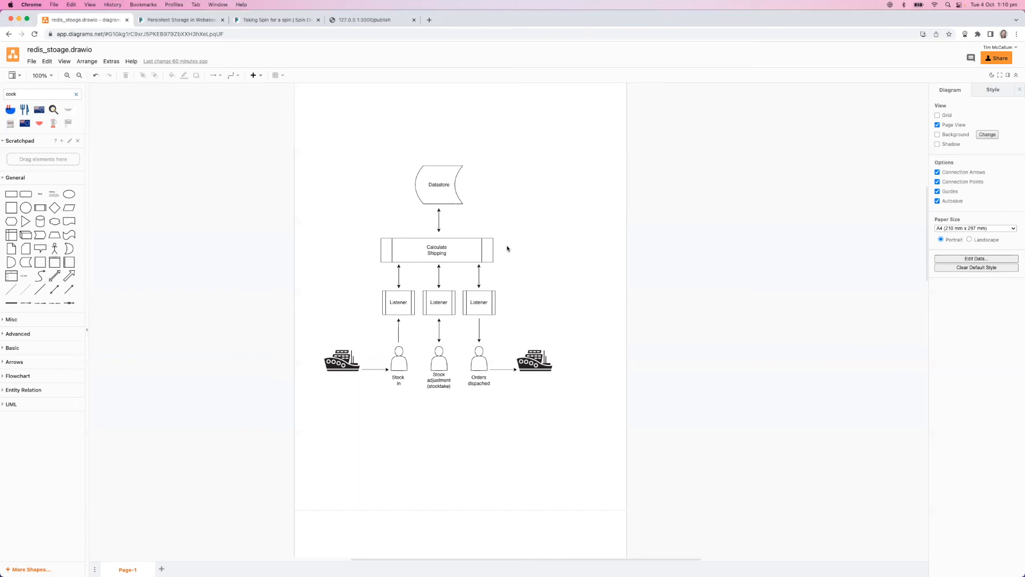
pyautogui.click(439, 361)
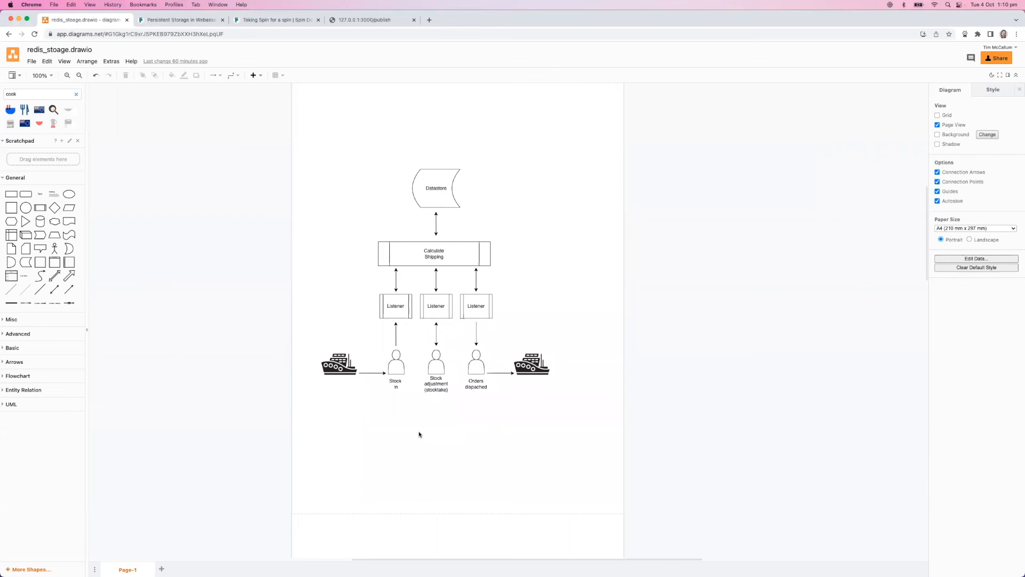
# Show the recipe diagram linking Ingredients and Recipes through two Listeners to Calculate Recipes.
pyautogui.click(434, 255)
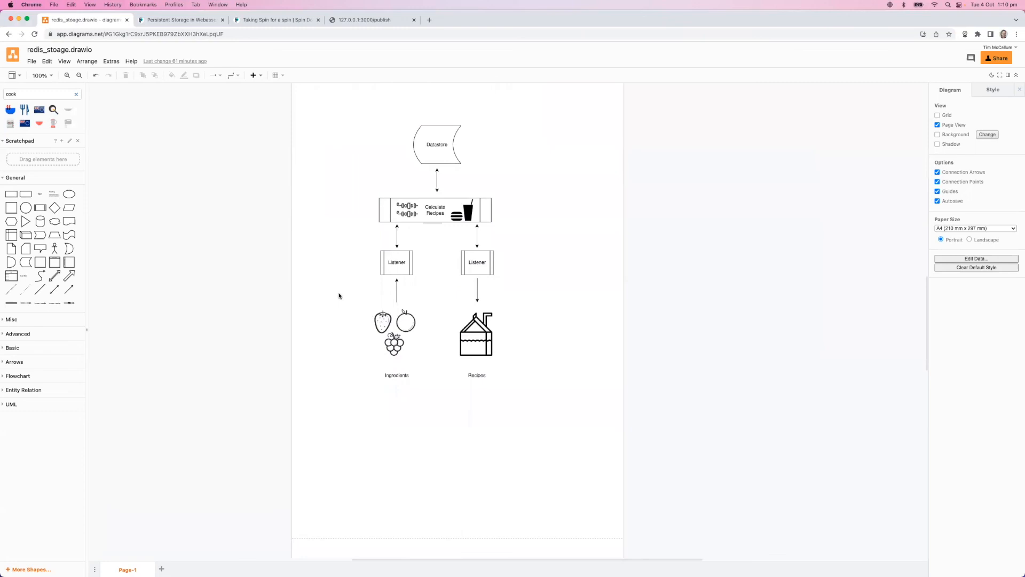
pyautogui.moveTo(363, 232)
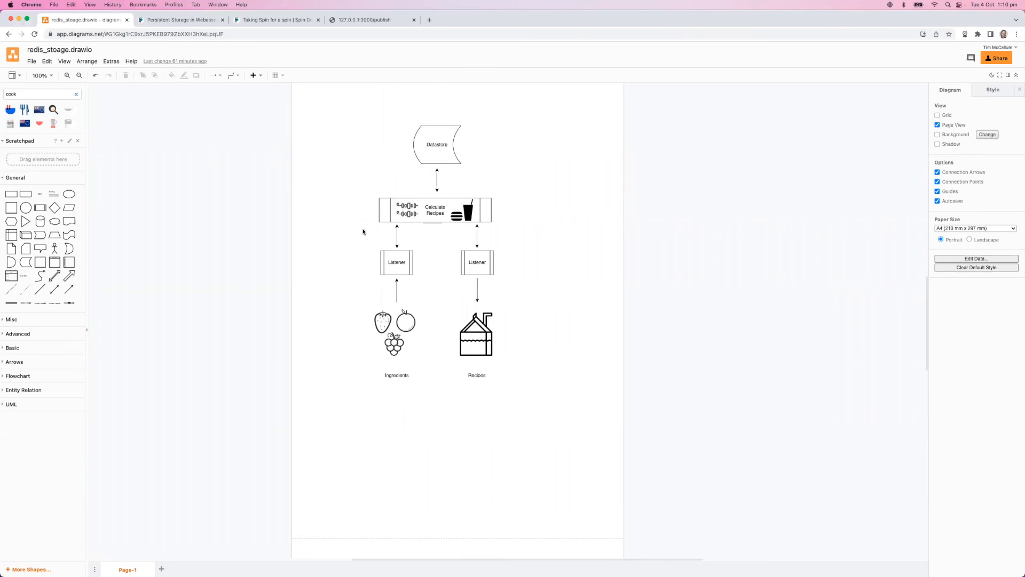
pyautogui.moveTo(531, 186)
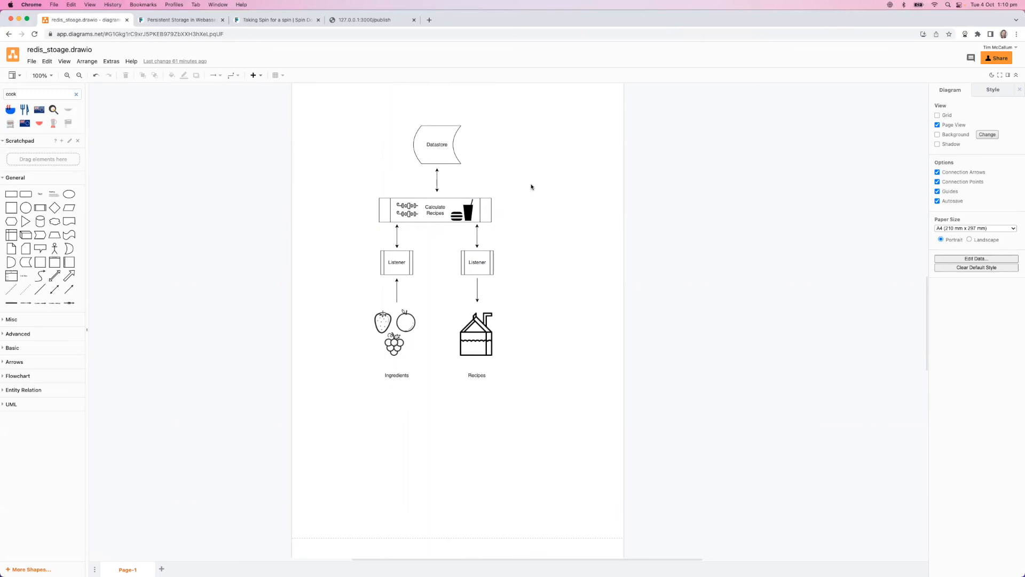
pyautogui.moveTo(511, 235)
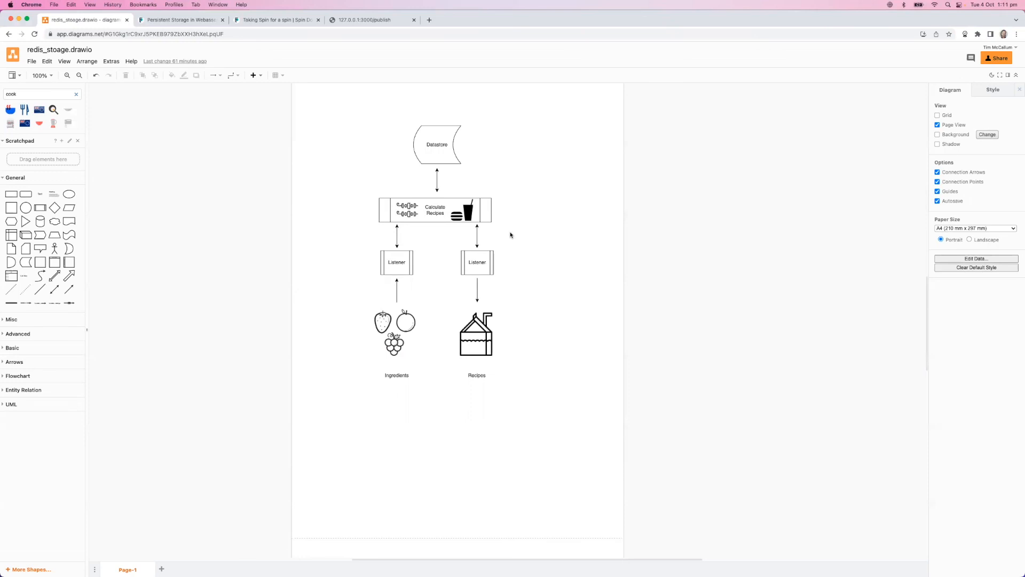
pyautogui.moveTo(511, 332)
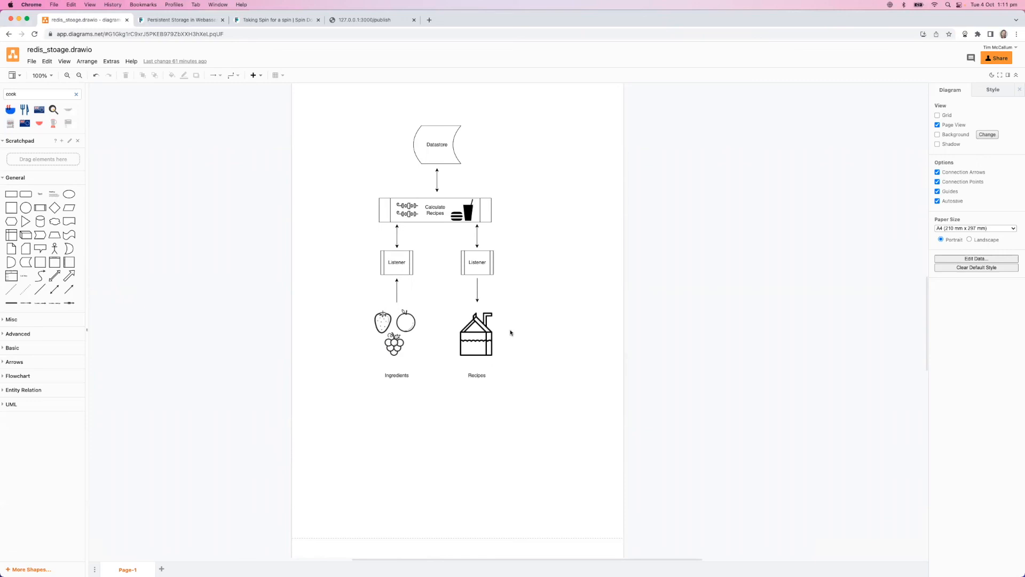
# Scroll to the checksum sync diagram and highlight the lower Datastore and Update datastore shapes.
pyautogui.scroll(-3)
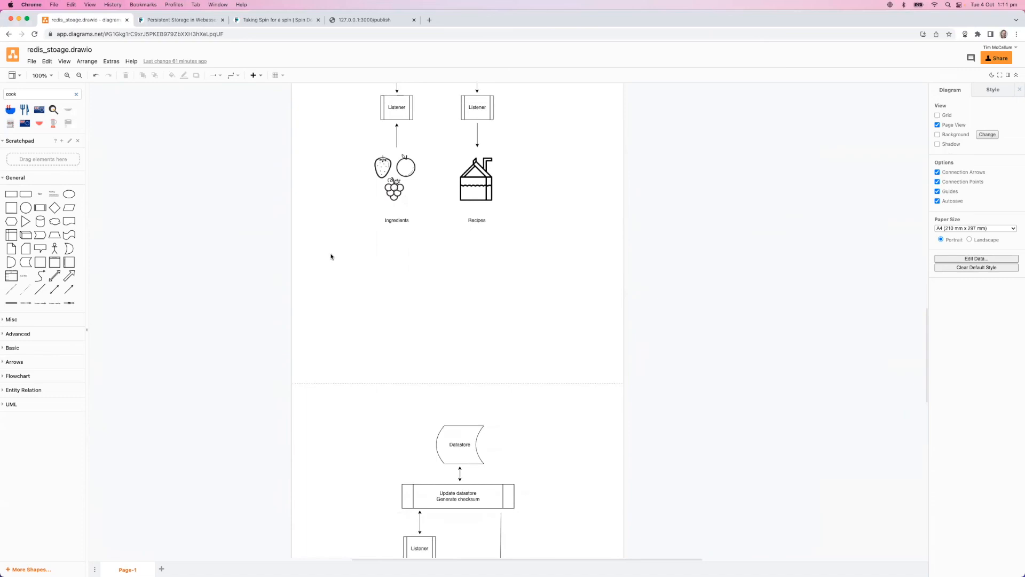
pyautogui.scroll(-3)
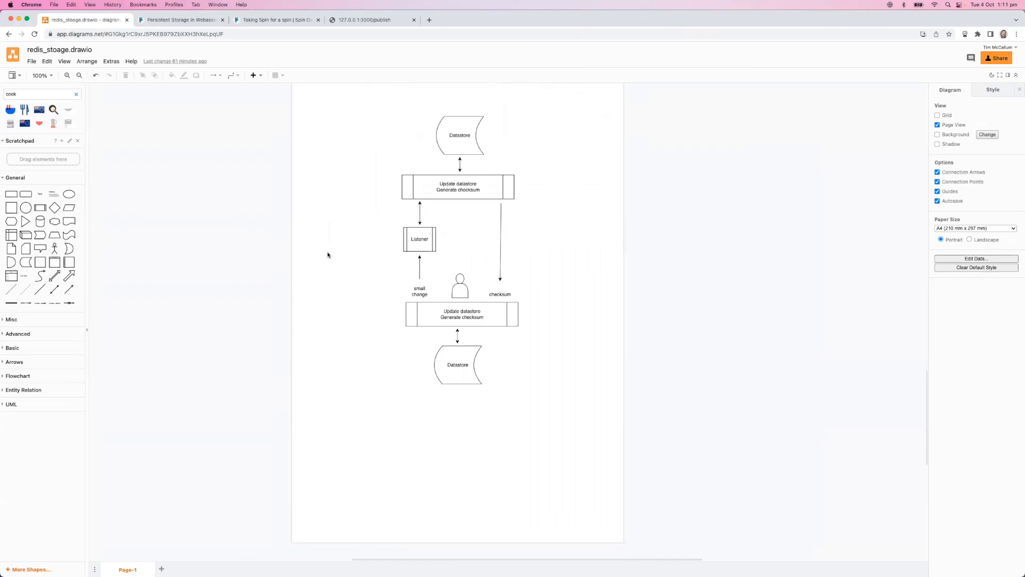
pyautogui.click(458, 364)
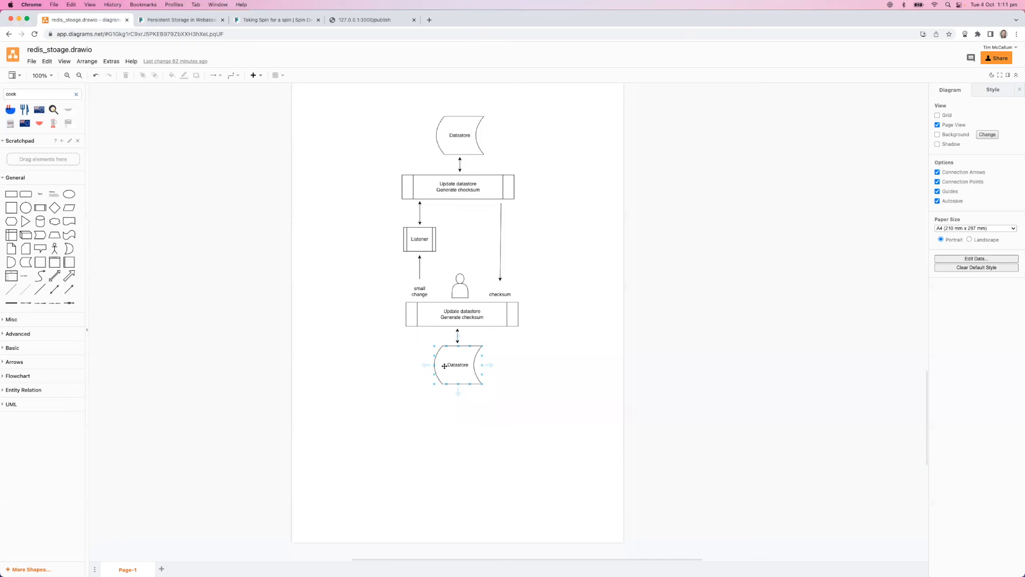
pyautogui.click(462, 314)
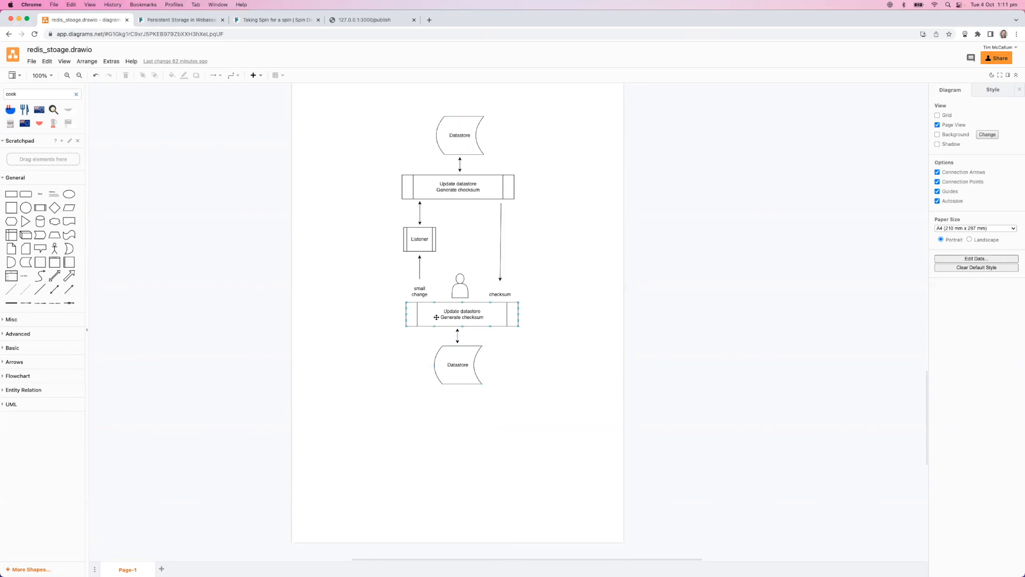
pyautogui.click(346, 291)
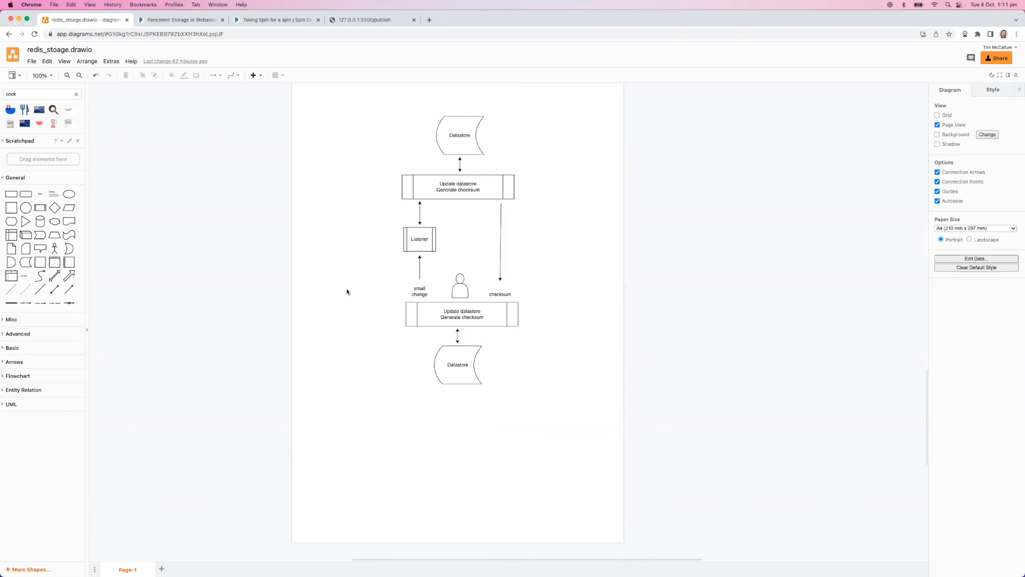
pyautogui.moveTo(426, 134)
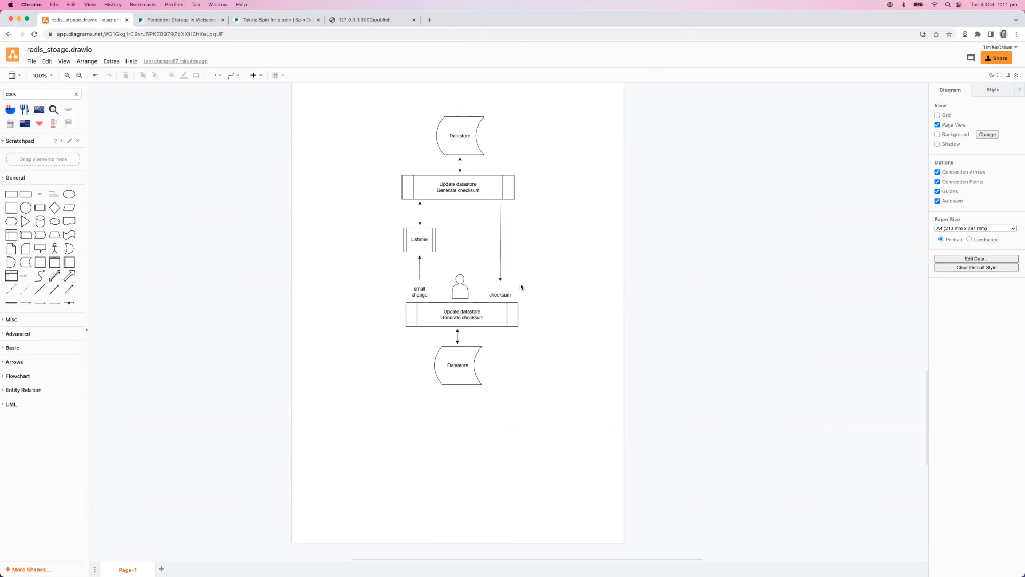
pyautogui.moveTo(527, 281)
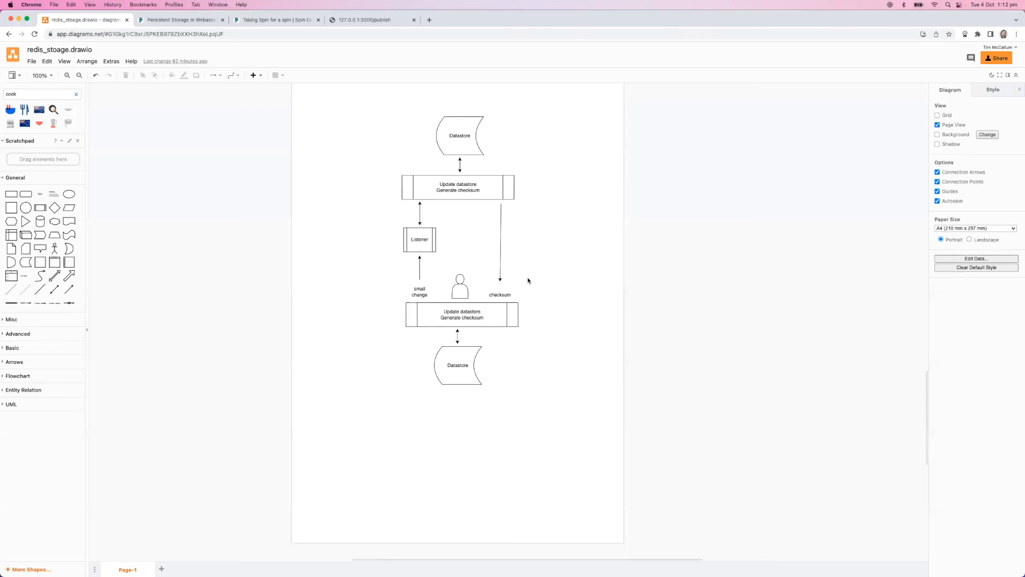
# Highlight the lower Datastore again while explaining the checksum exchange between datastores.
pyautogui.click(458, 365)
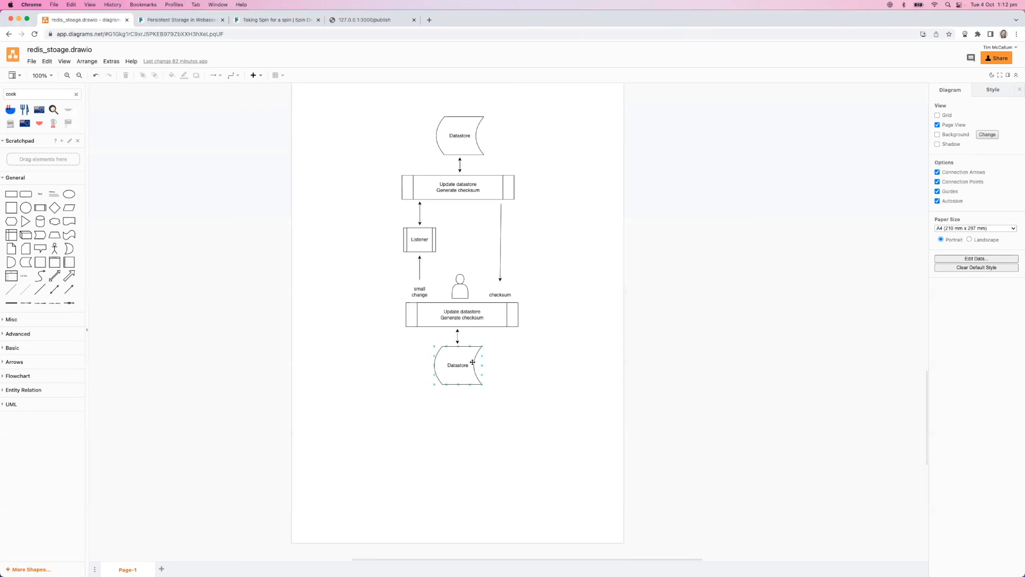
pyautogui.click(560, 242)
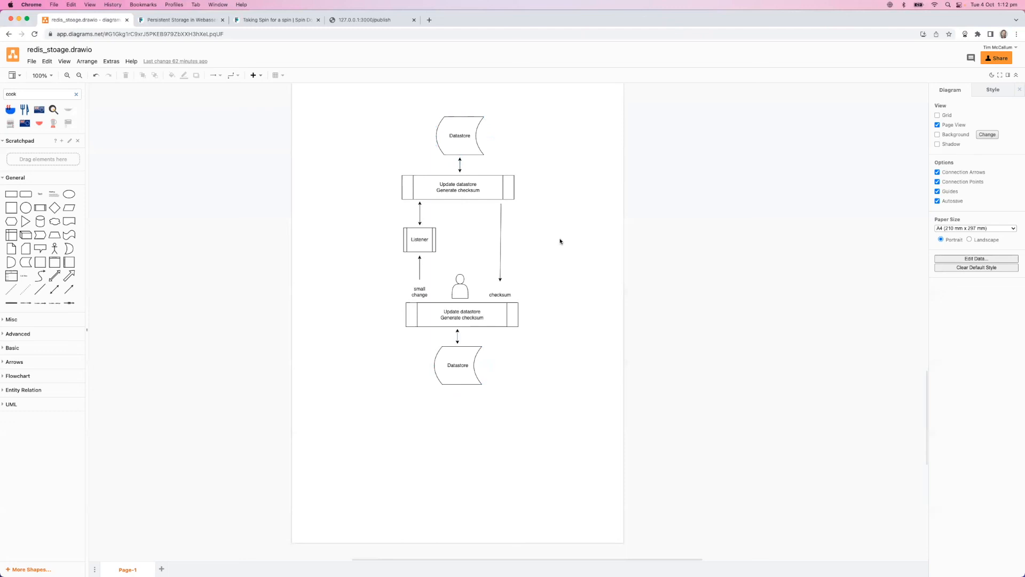
pyautogui.moveTo(532, 316)
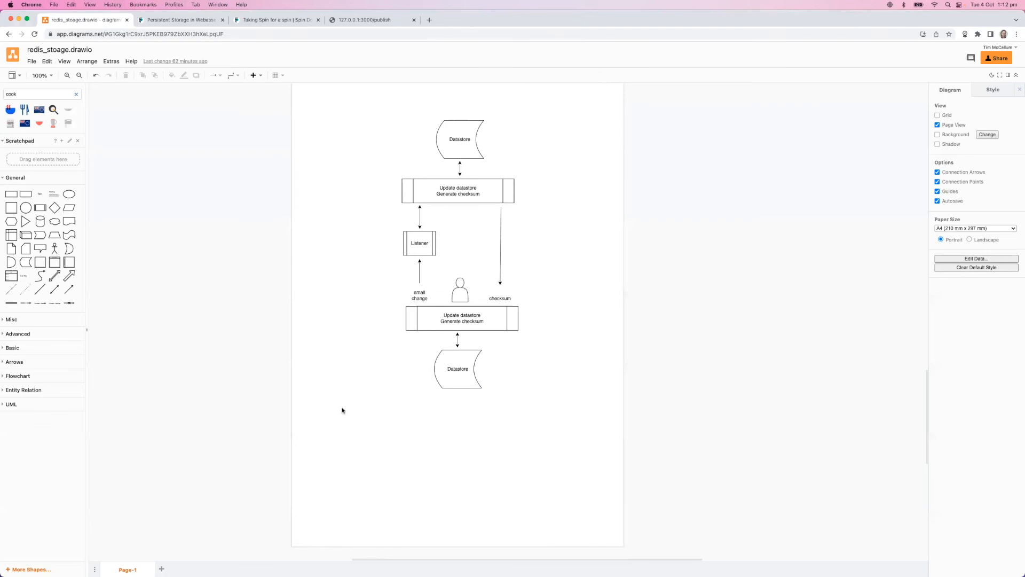
pyautogui.click(461, 318)
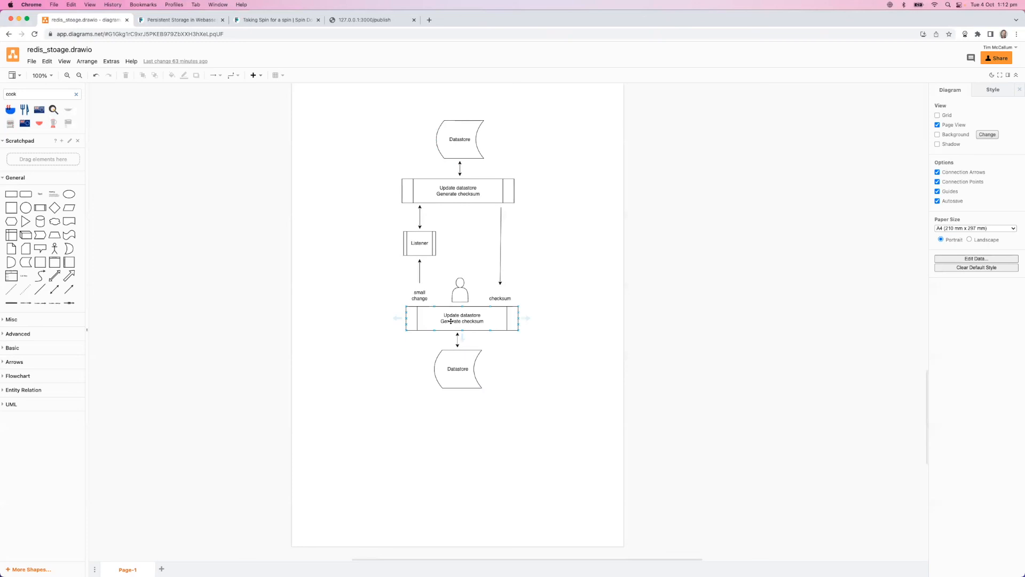
pyautogui.click(458, 190)
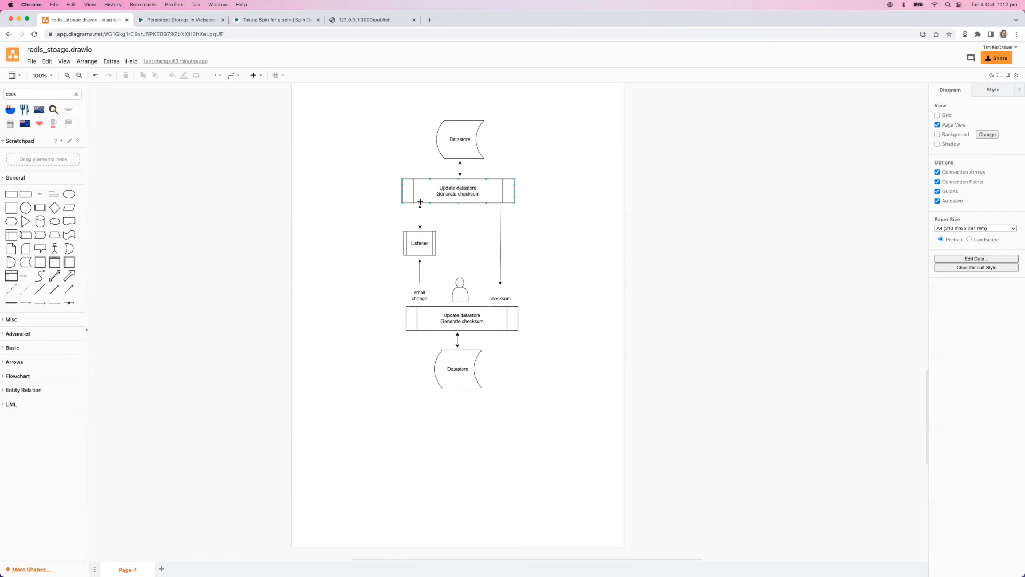
pyautogui.click(460, 138)
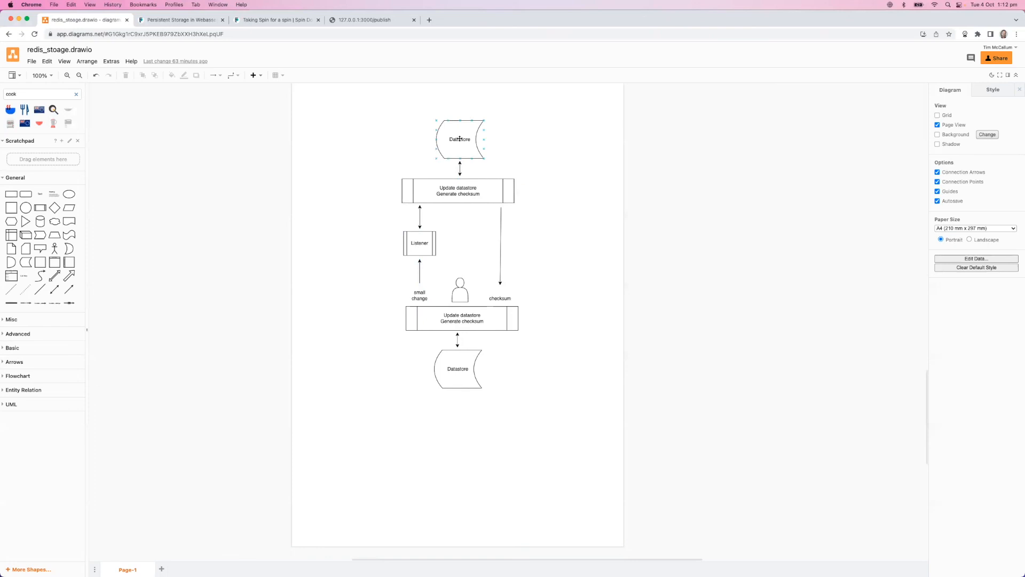
pyautogui.click(522, 360)
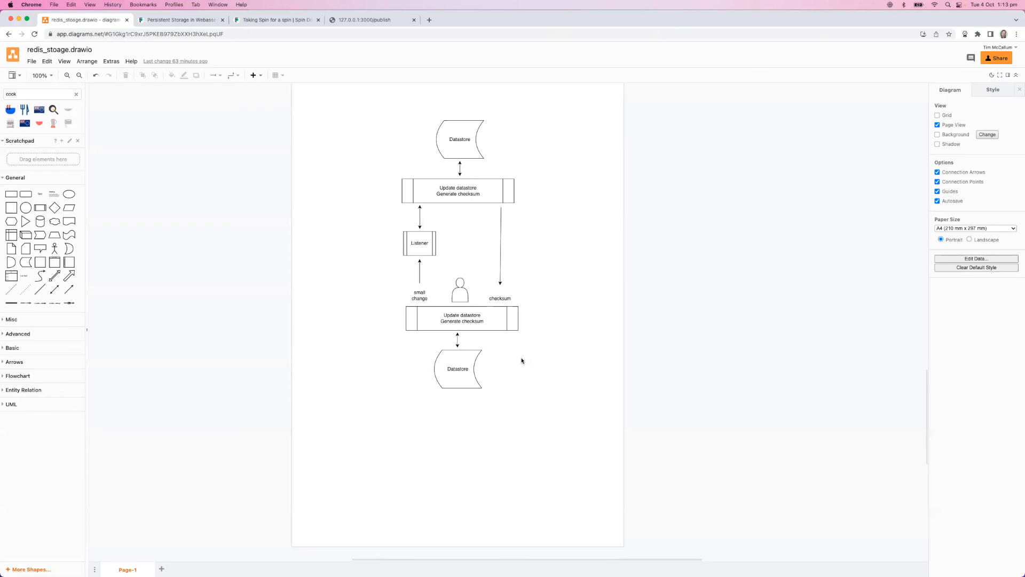
pyautogui.moveTo(547, 360)
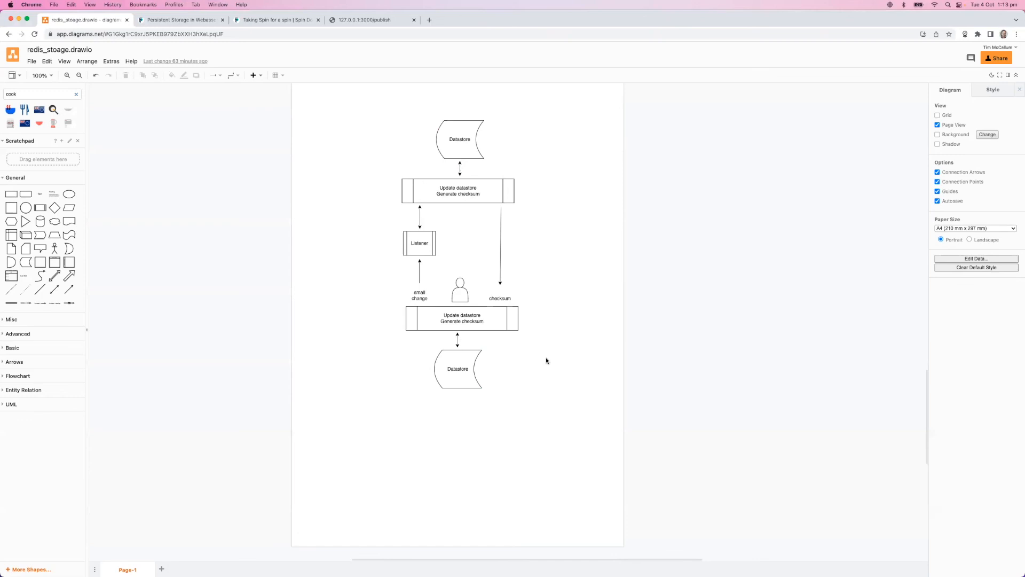